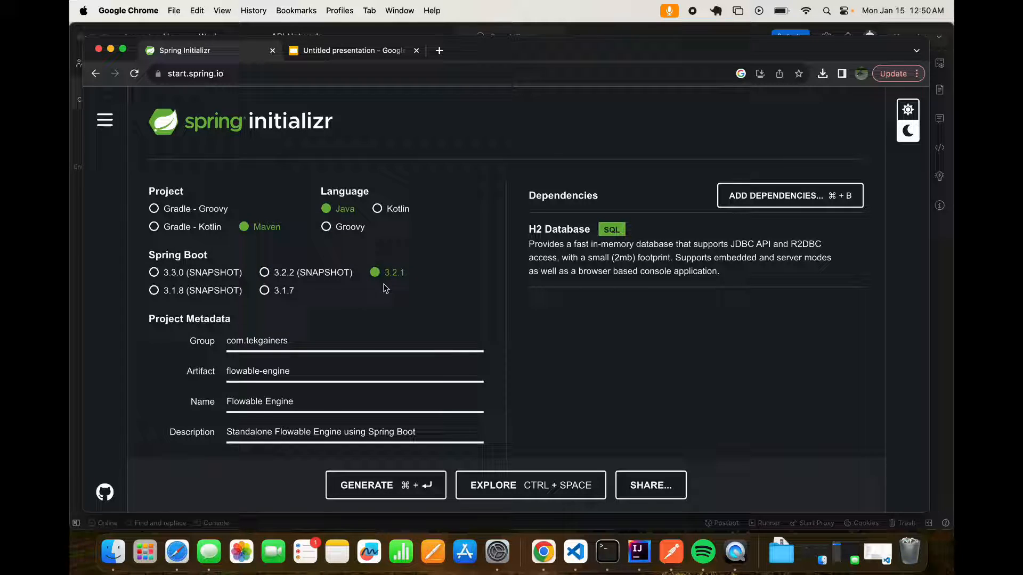
mouse_move(303, 247)
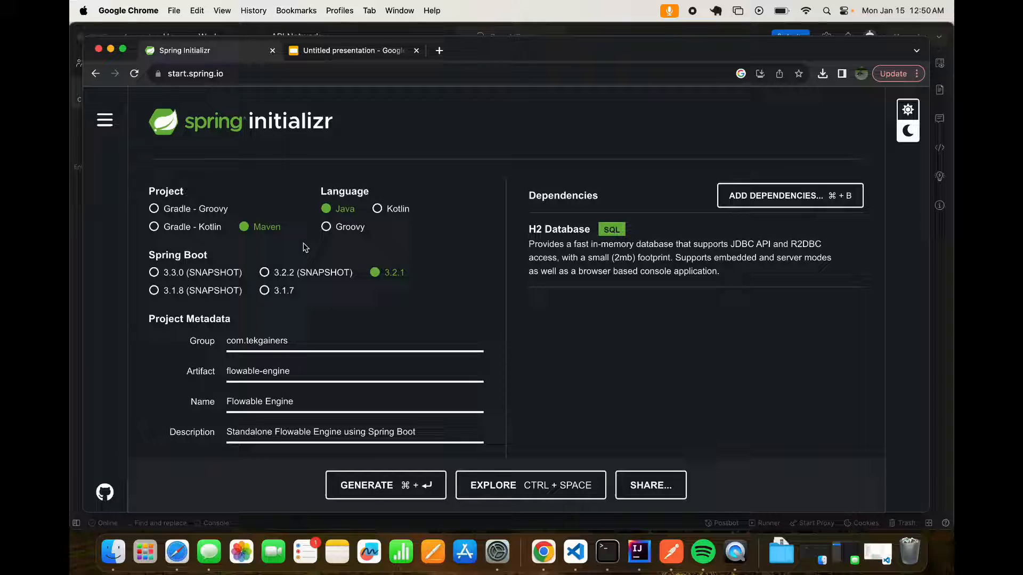
Step: Bring up the flowable-engine project, view the FlowableEngineApplication class, then close it
click(311, 345)
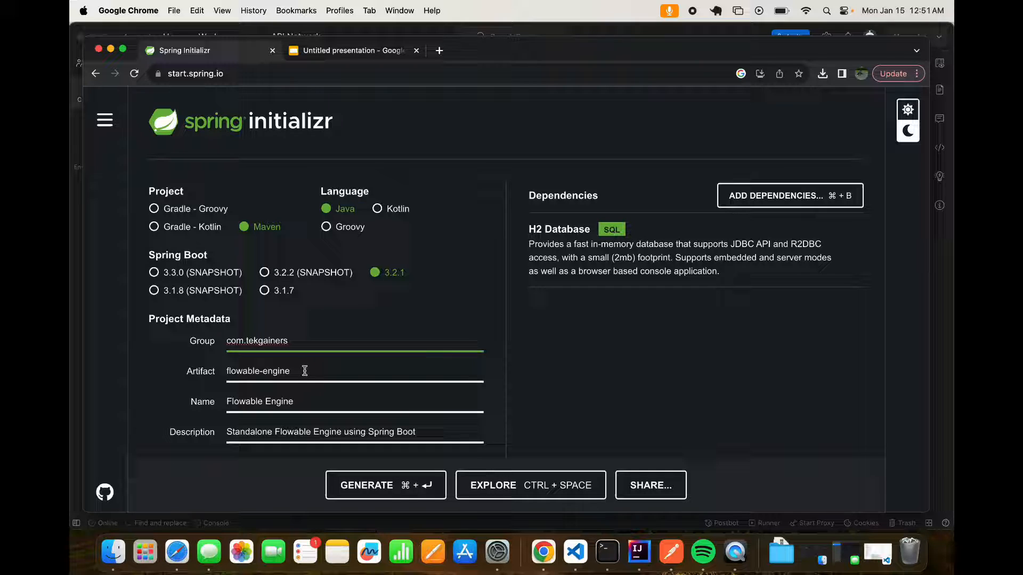
mouse_move(568, 311)
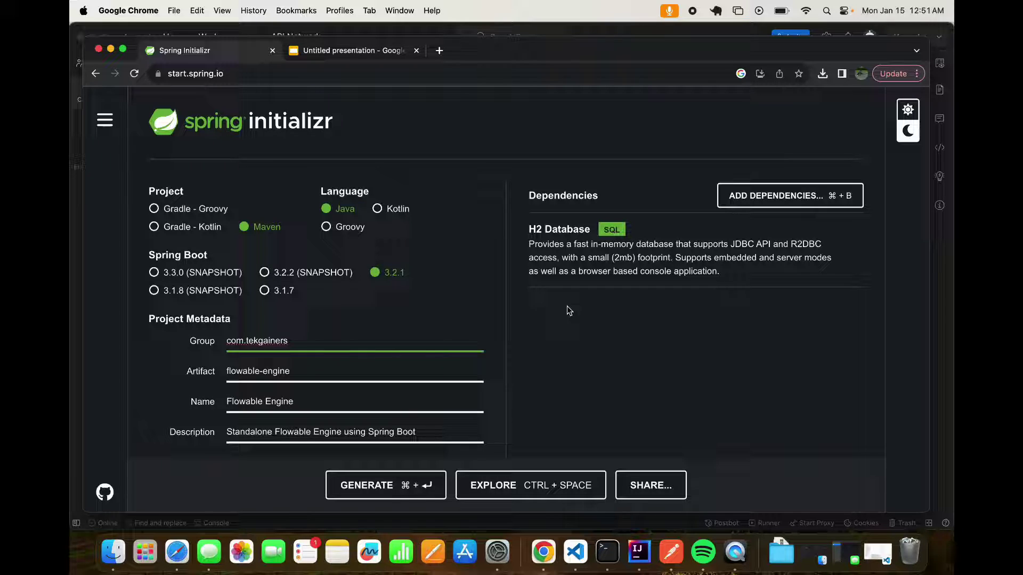
mouse_move(594, 258)
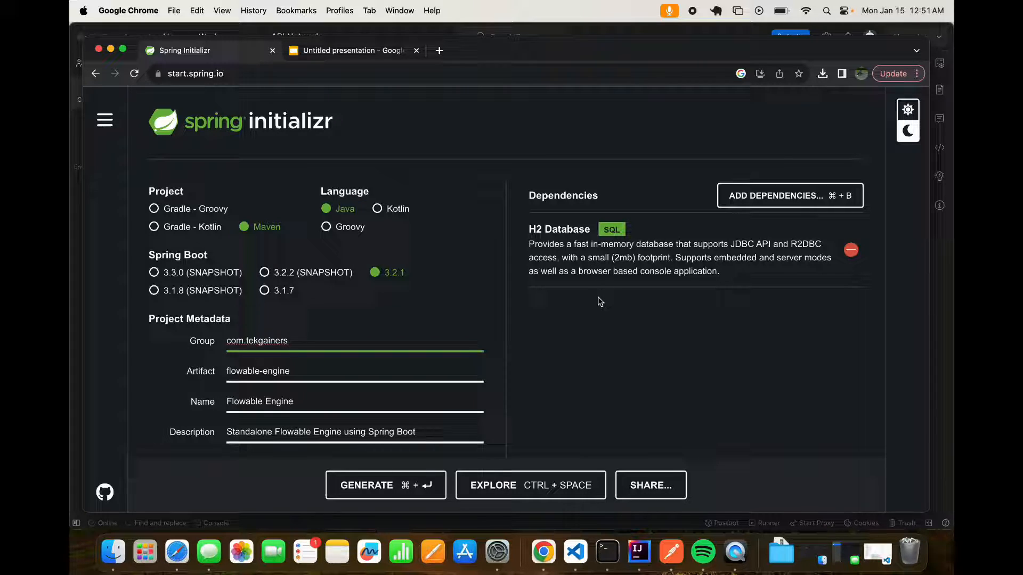
mouse_move(608, 303)
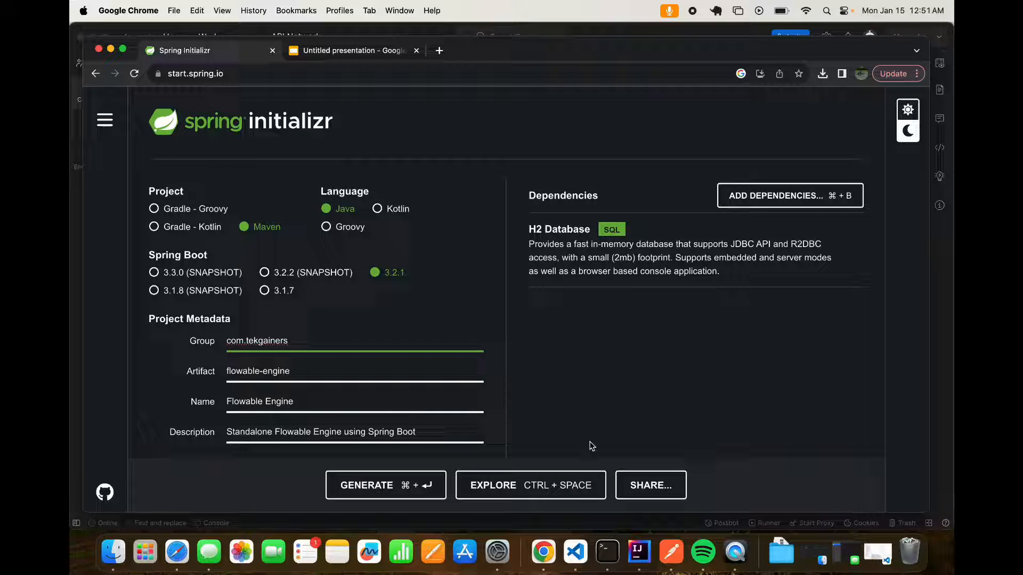
mouse_move(640, 552)
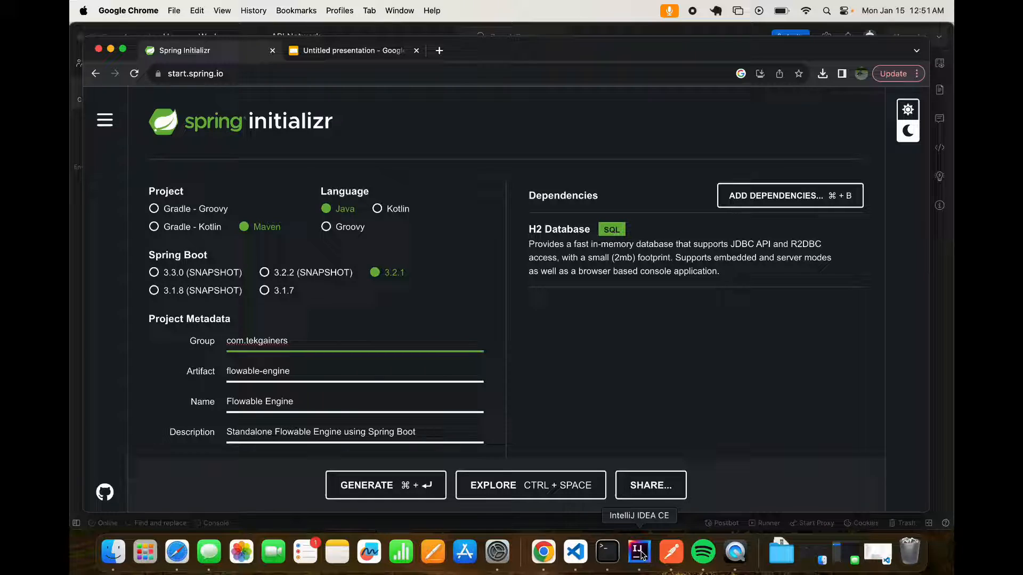
click(638, 552)
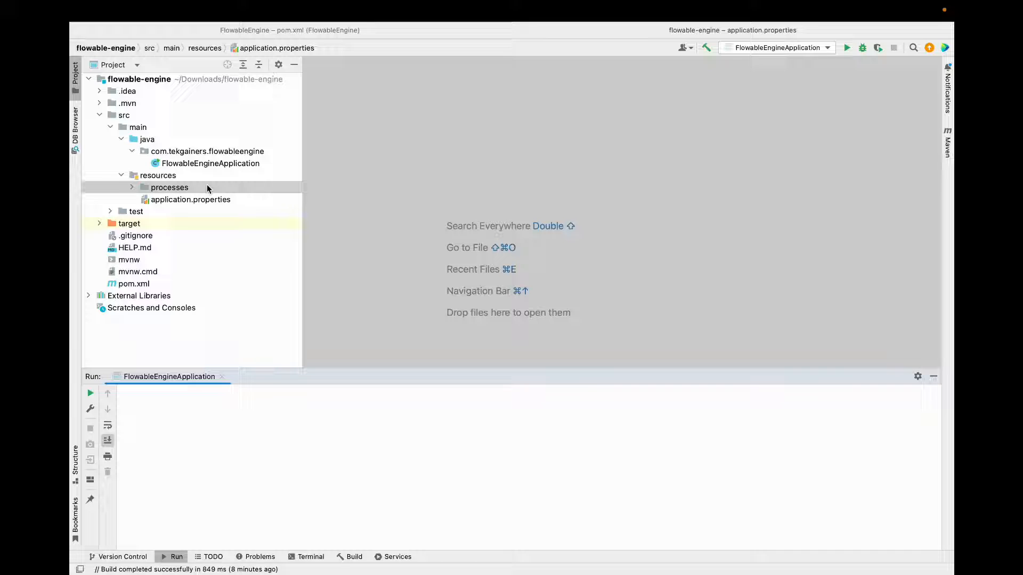
double_click(211, 164)
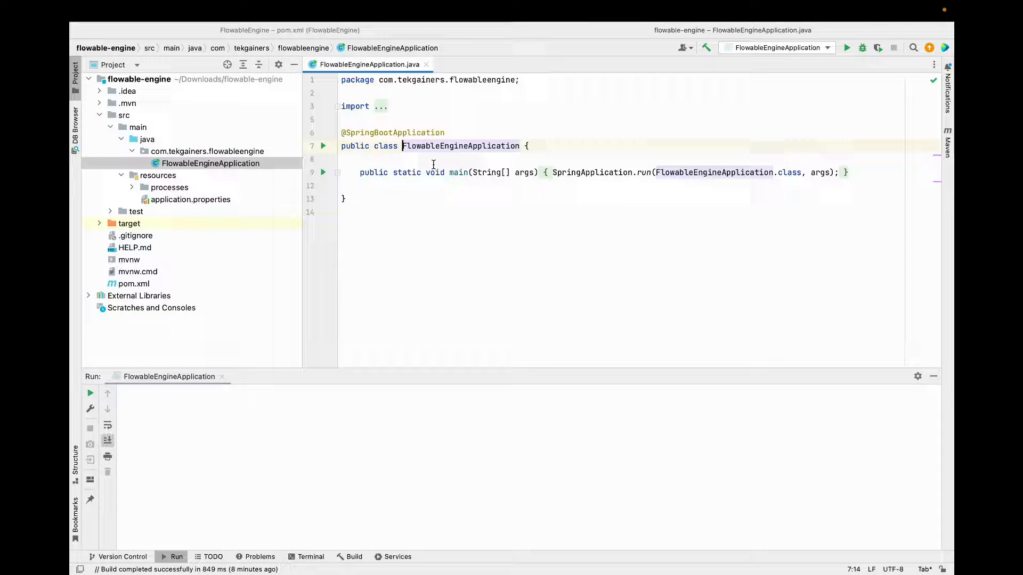
mouse_move(426, 64)
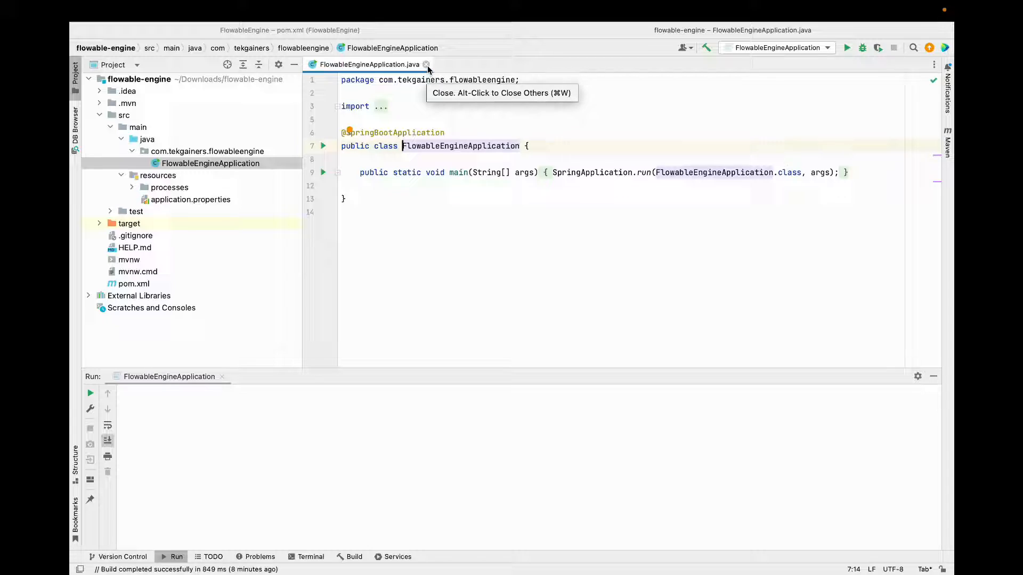
click(426, 64)
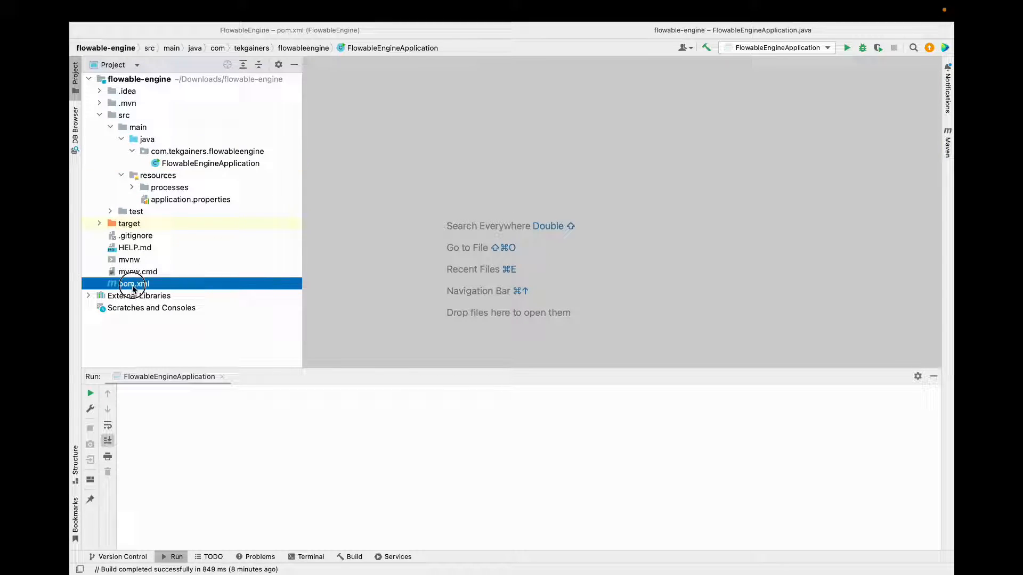
Step: Review pom.xml's Spring Boot parent block and the flowable-spring-boot-starter dependency
double_click(133, 284)
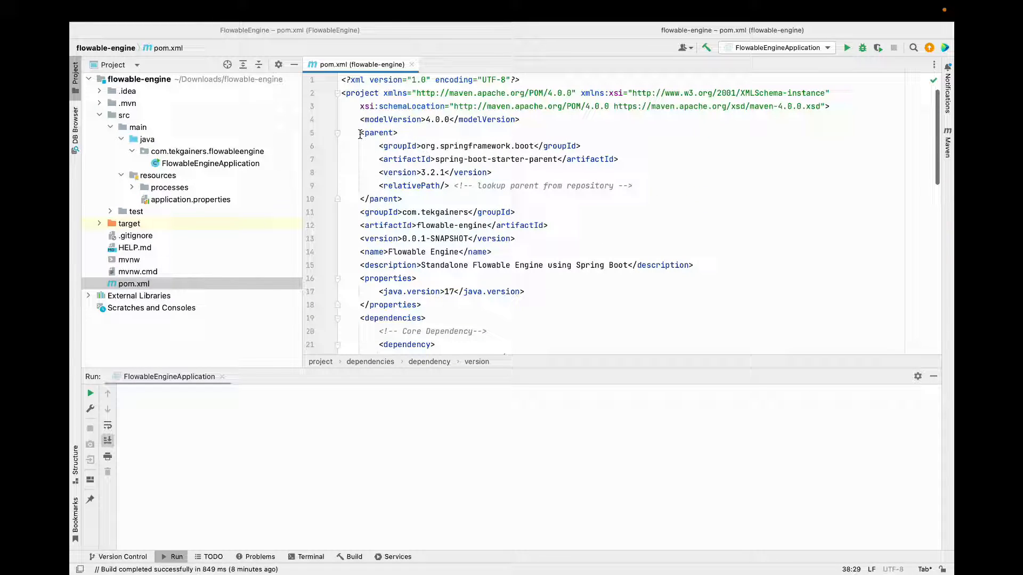
drag(360, 132, 403, 199)
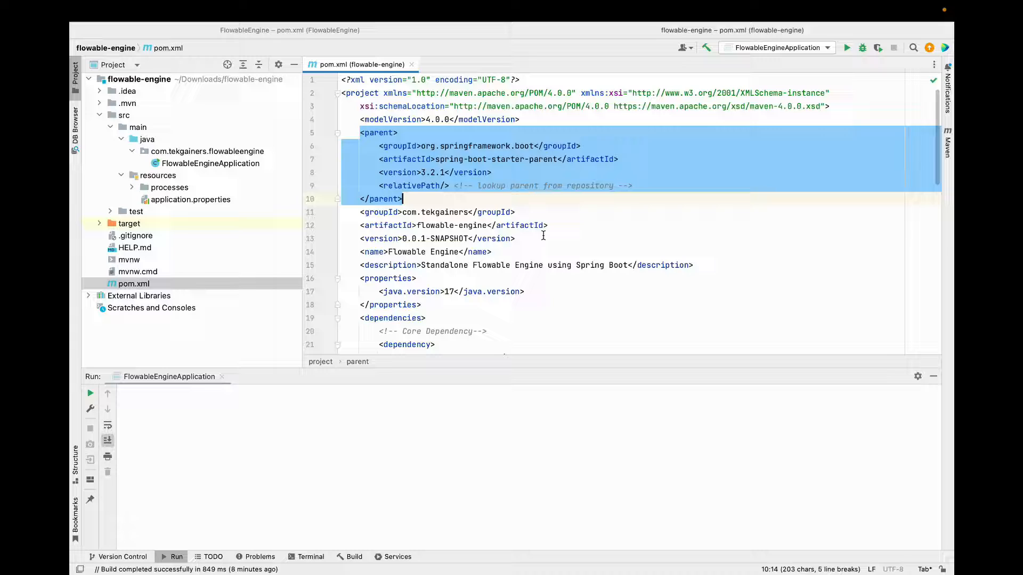
scroll(down, 3)
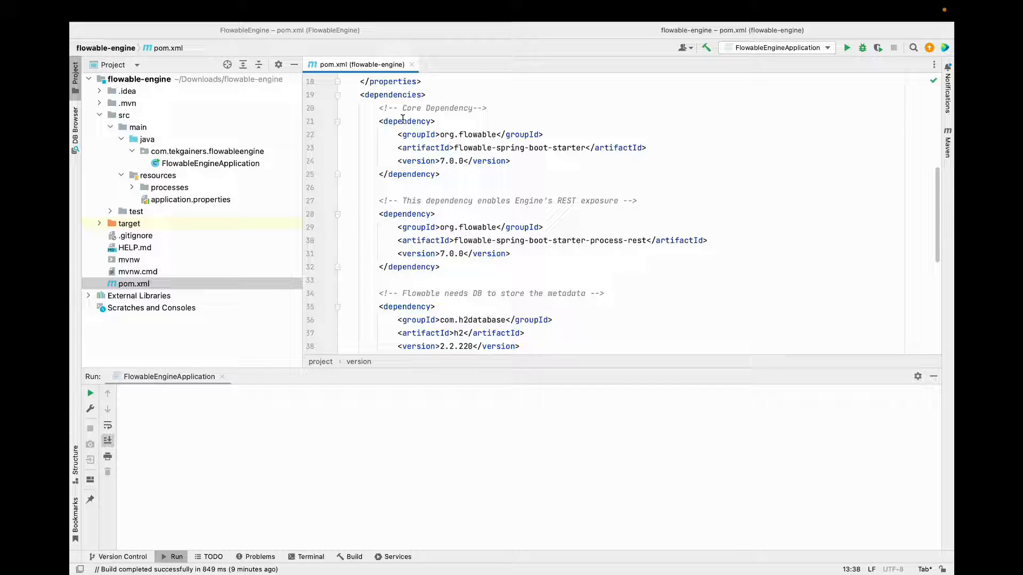
drag(403, 108, 440, 174)
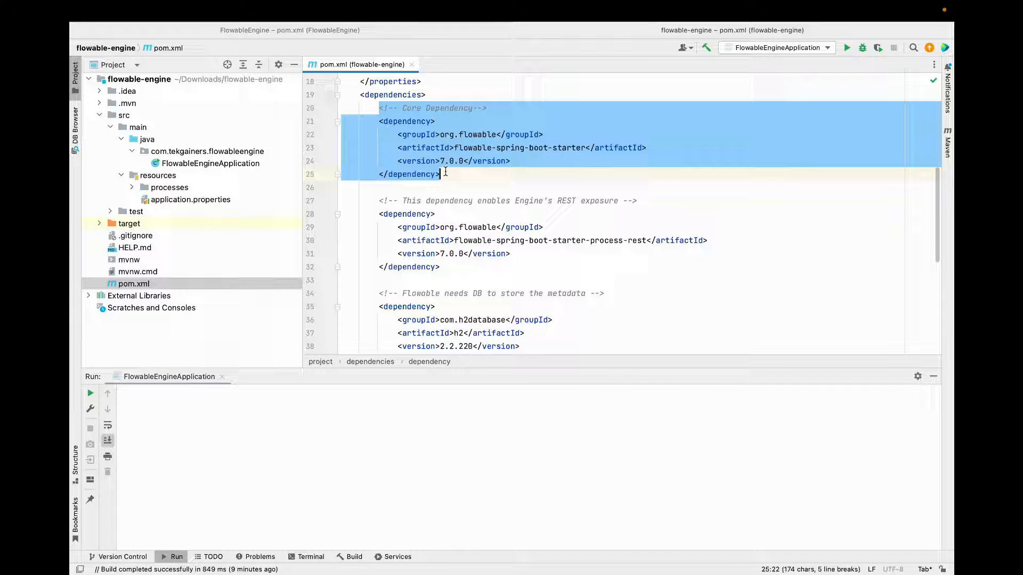
click(490, 186)
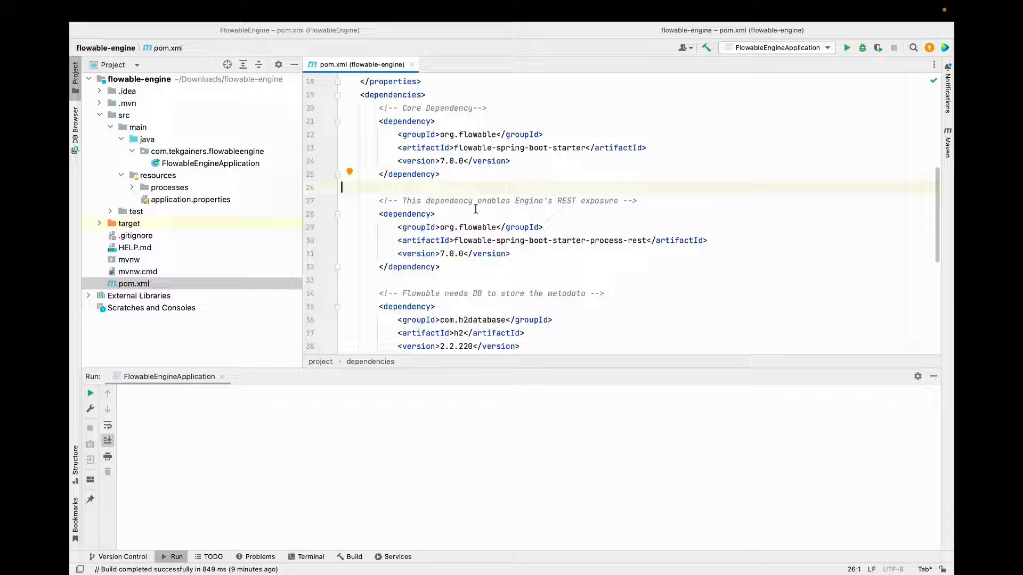
scroll(down, 3)
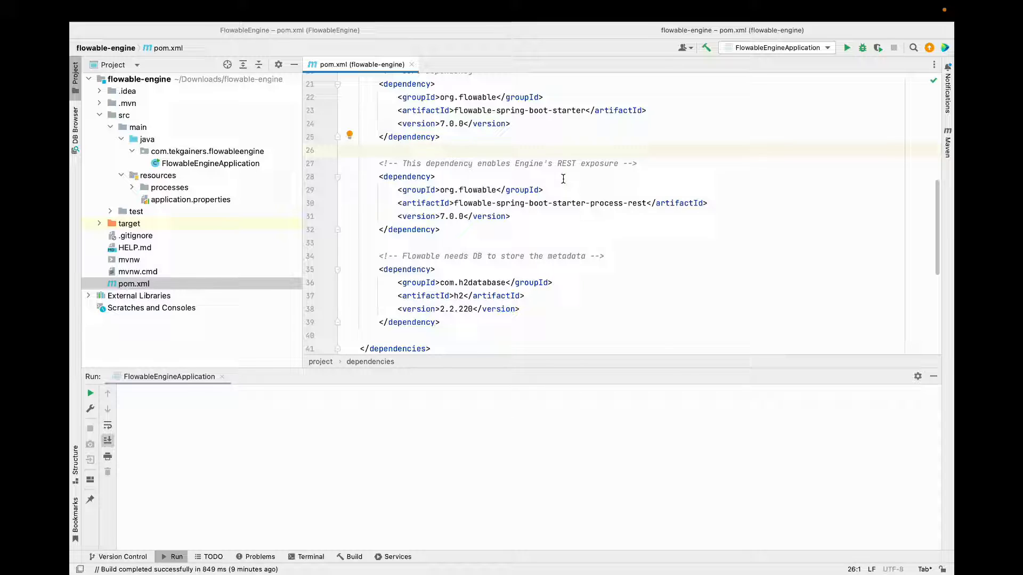
Step: Check server.port=9090 in application.properties, review the REST and H2 dependencies, close pom.xml
double_click(190, 199)
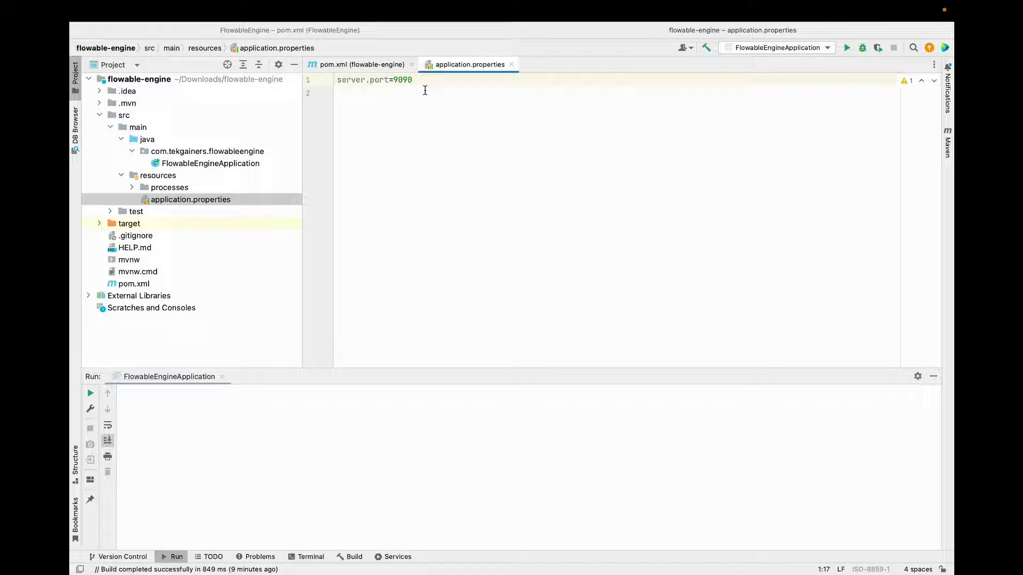
mouse_move(505, 71)
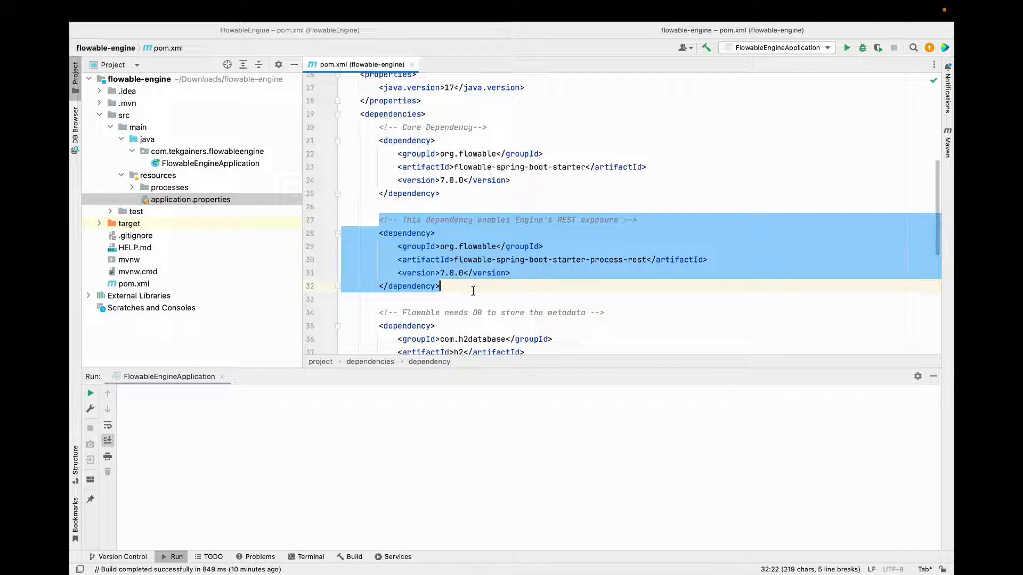
scroll(down, 3)
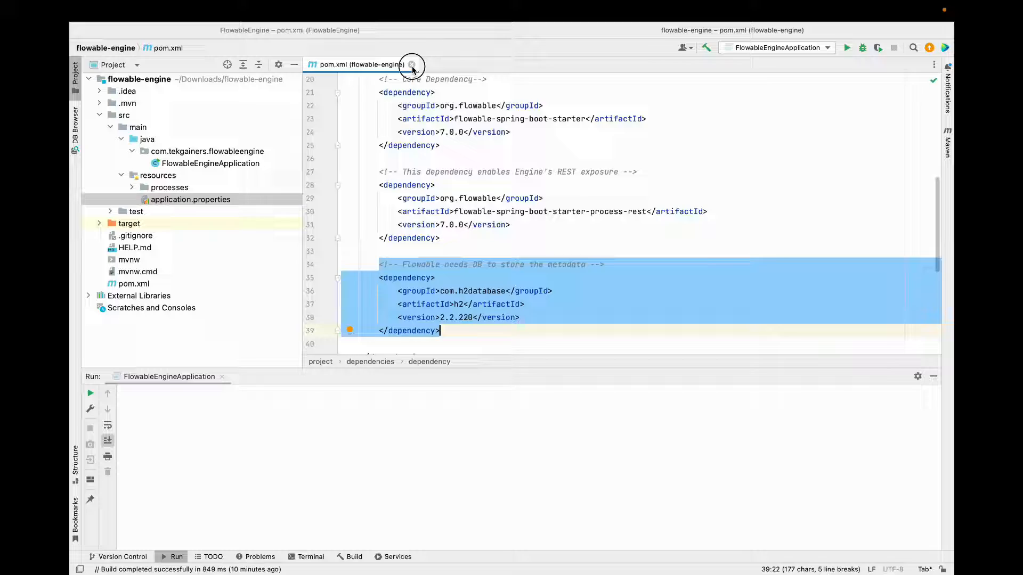
click(411, 65)
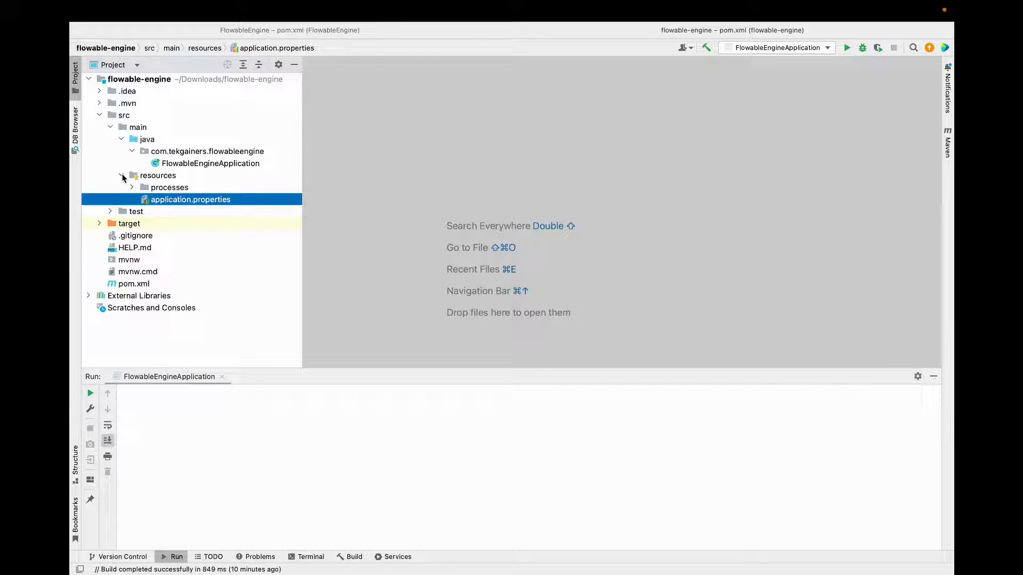
Step: Expand resources > processes to reveal hello-world.bpmn20.xml and bring up the folder's actions
click(157, 175)
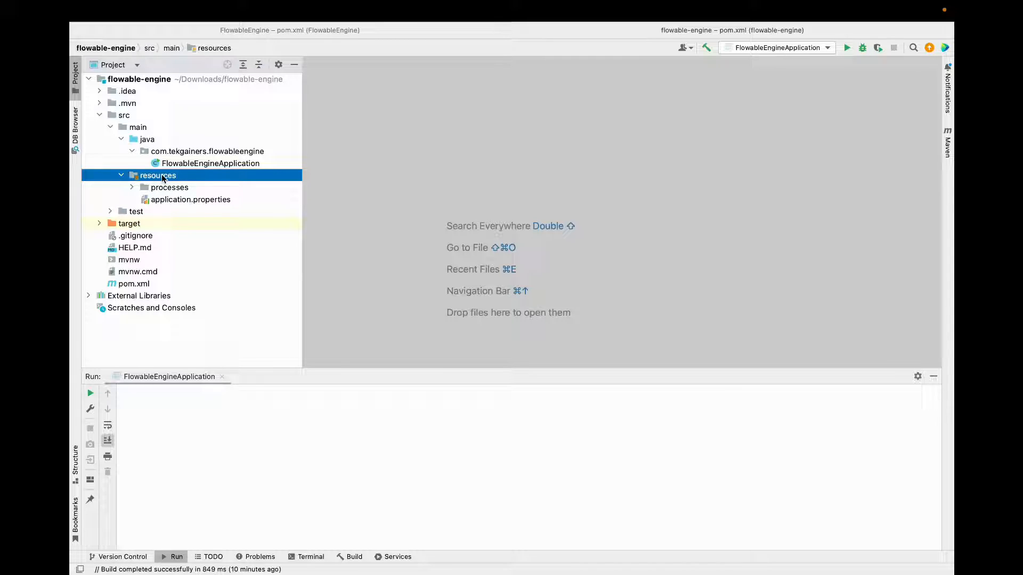
mouse_move(151, 196)
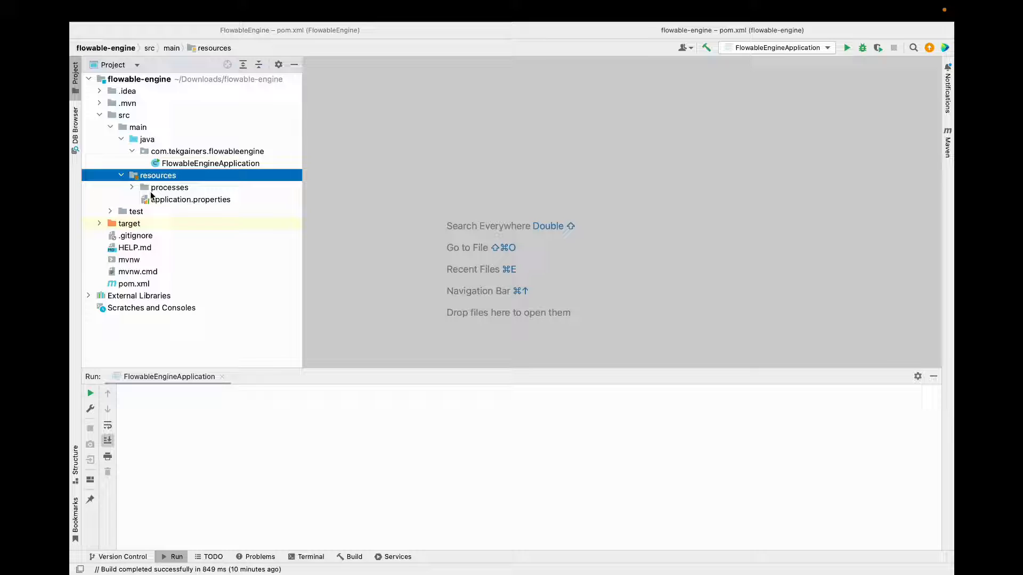
mouse_move(170, 193)
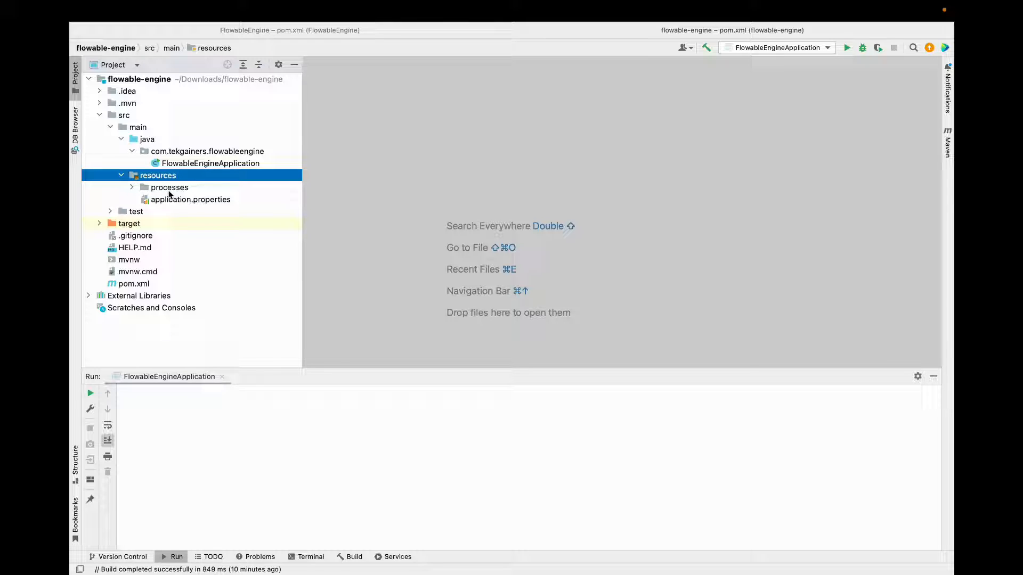
click(132, 187)
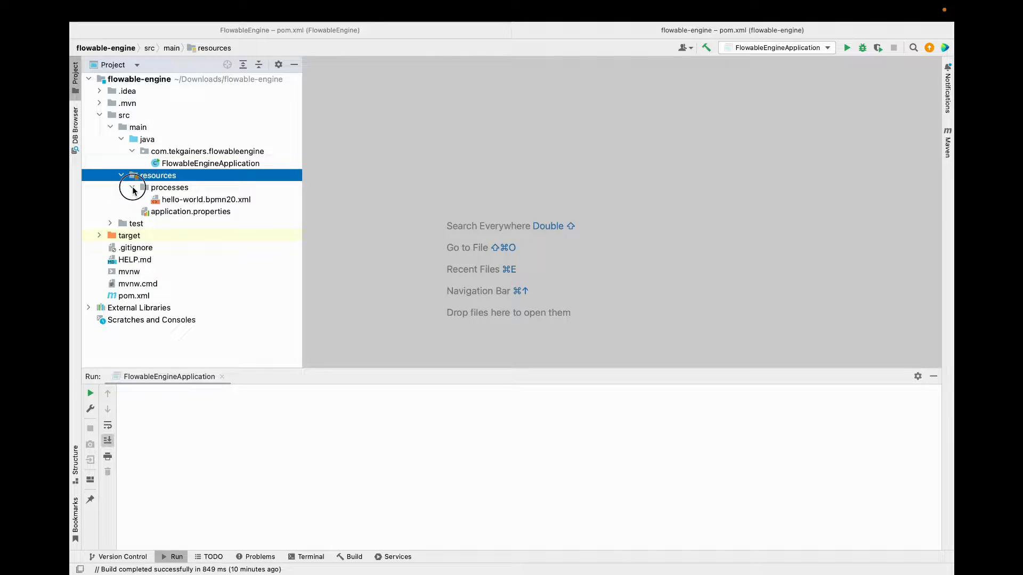
click(206, 200)
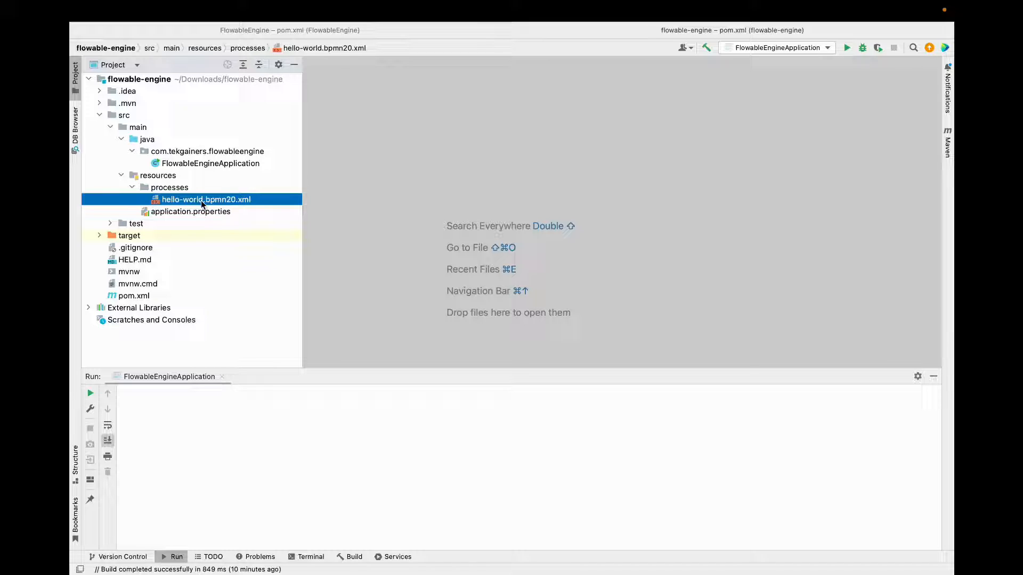
click(168, 187)
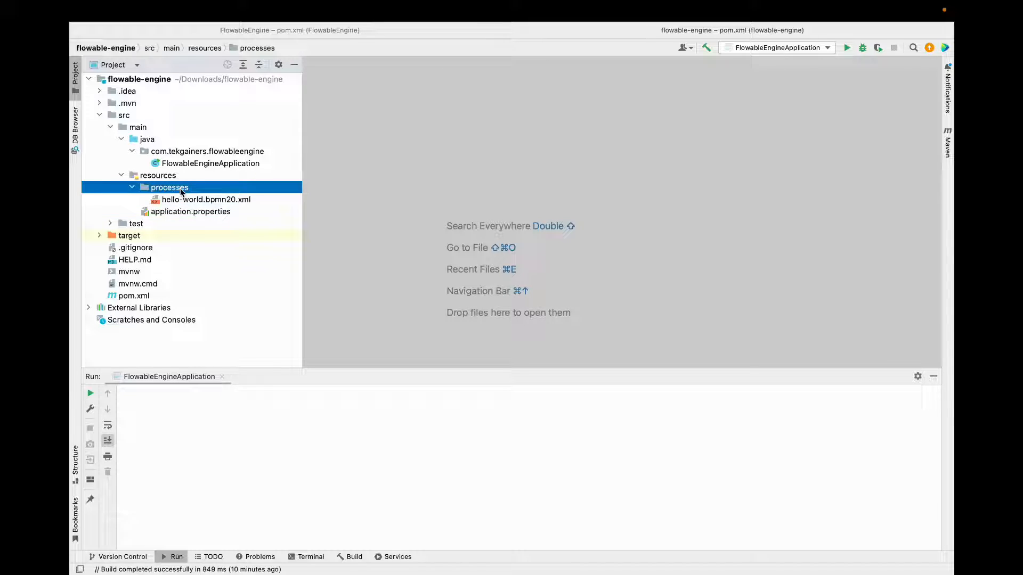
mouse_move(250, 179)
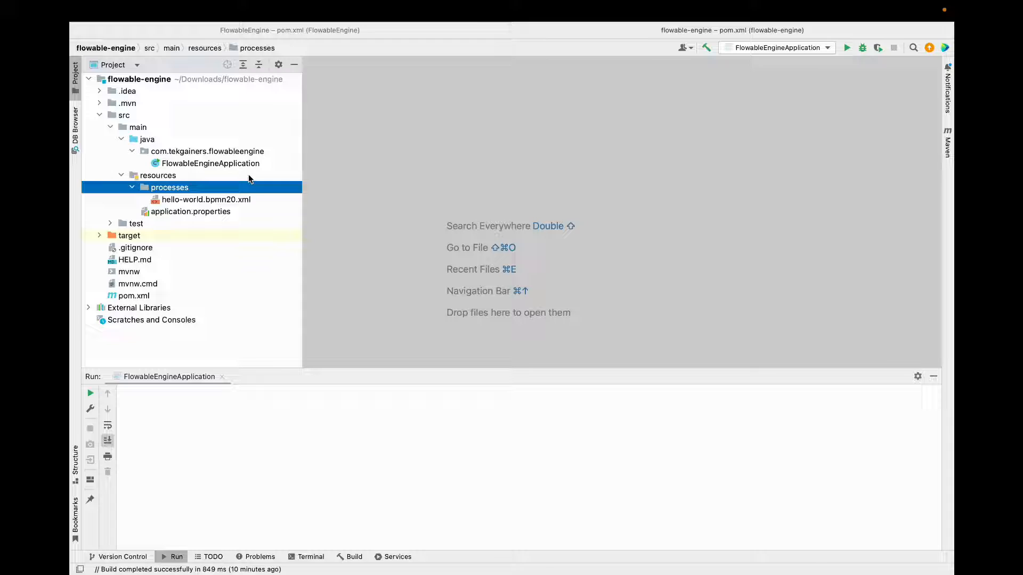
right_click(188, 164)
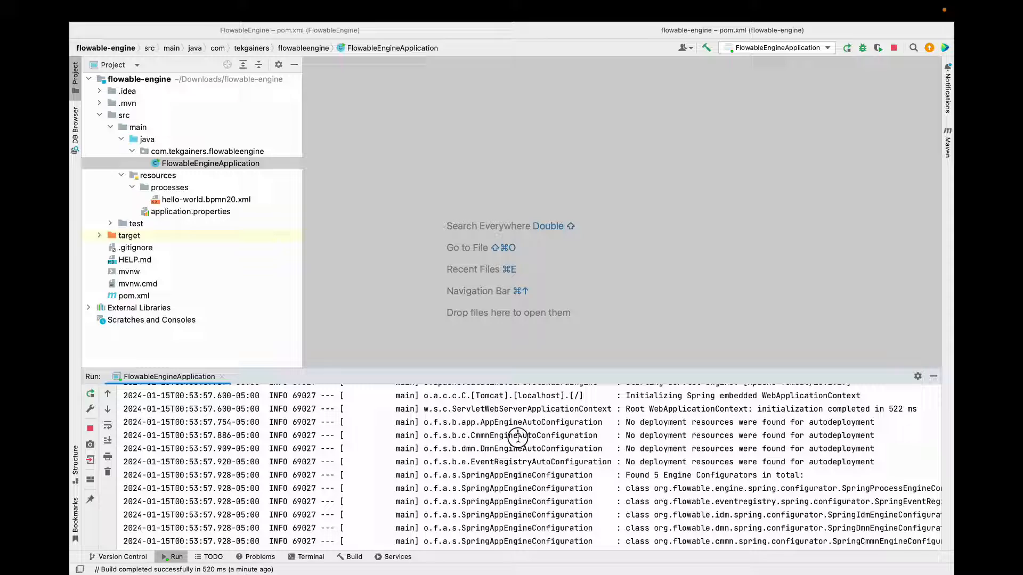
double_click(518, 435)
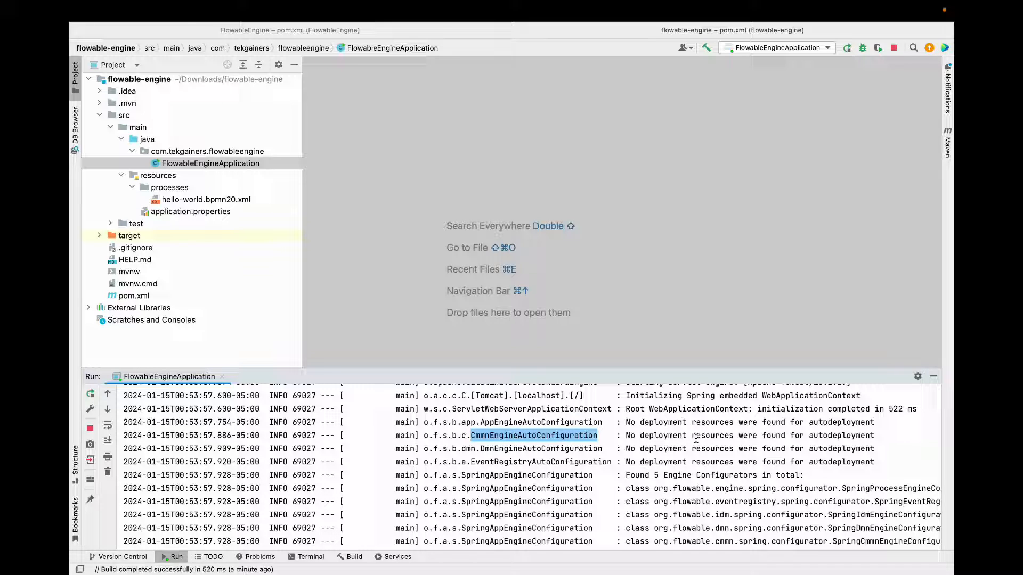
mouse_move(272, 275)
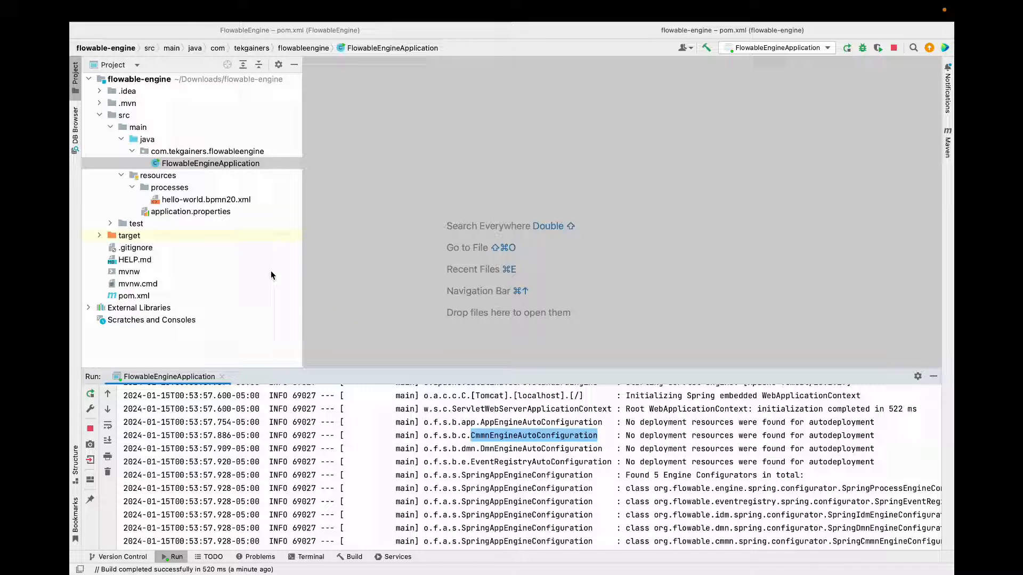
mouse_move(522, 452)
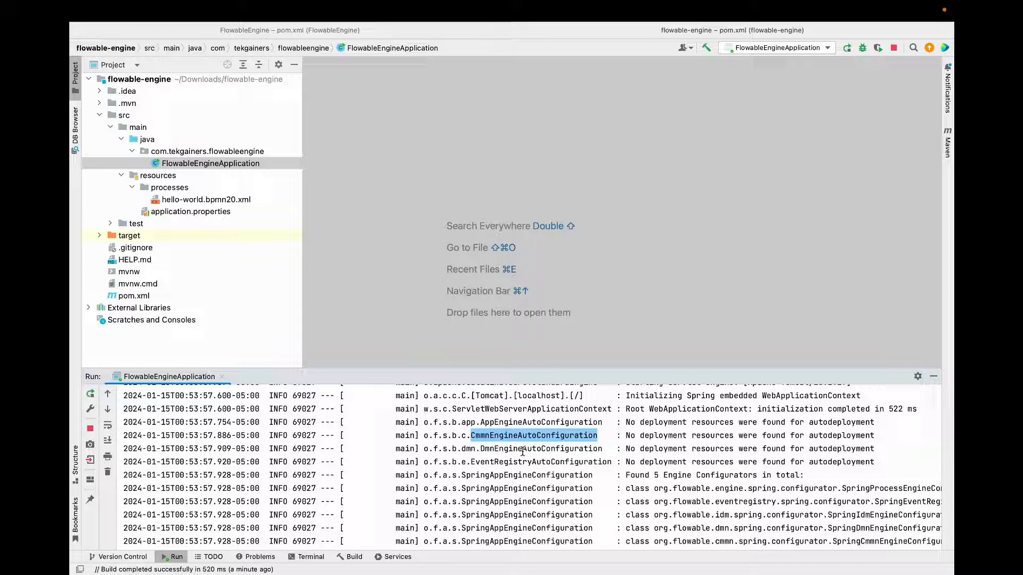
double_click(540, 448)
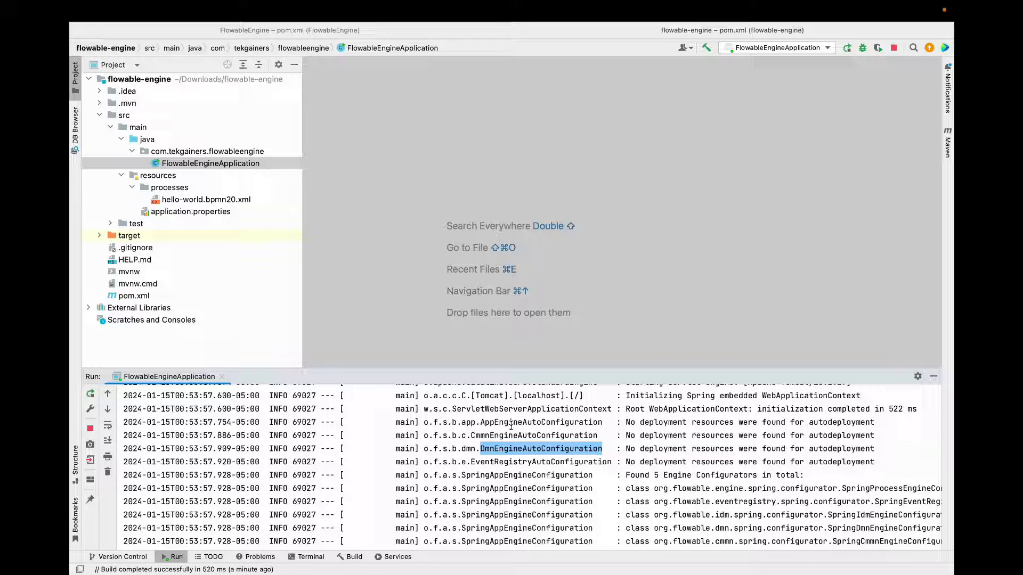
mouse_move(512, 432)
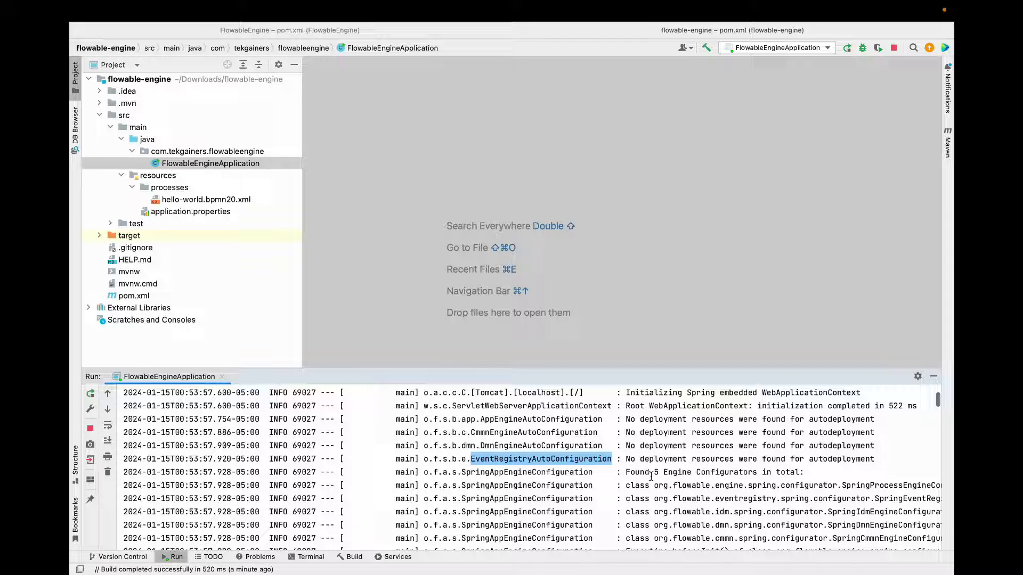
mouse_move(716, 472)
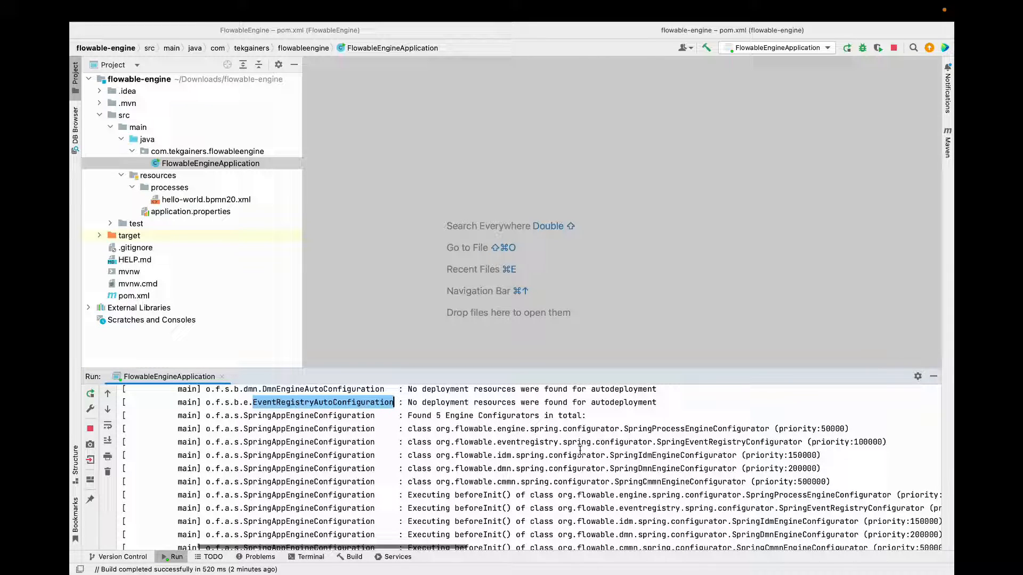
mouse_move(683, 449)
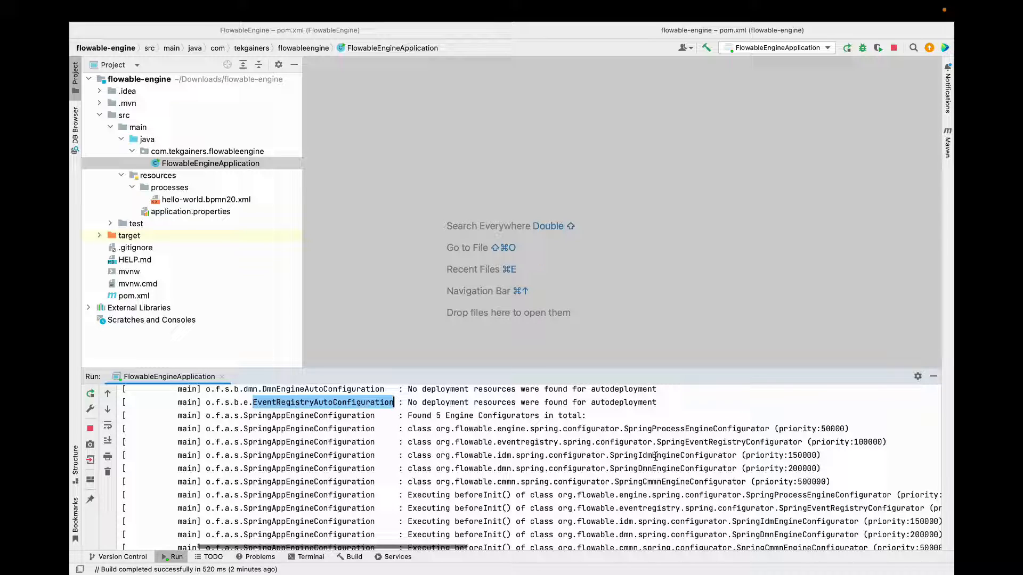
mouse_move(648, 468)
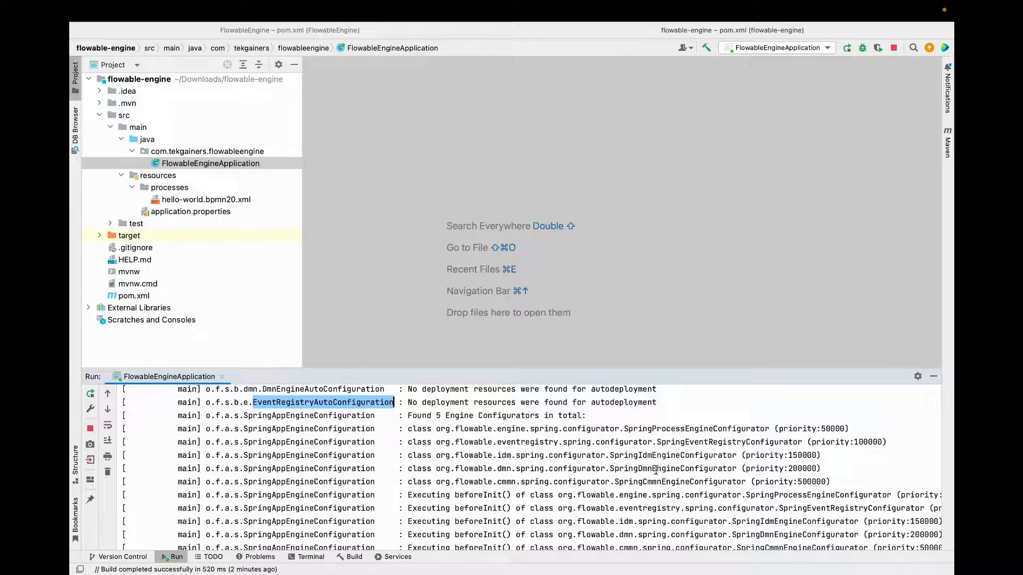
mouse_move(651, 486)
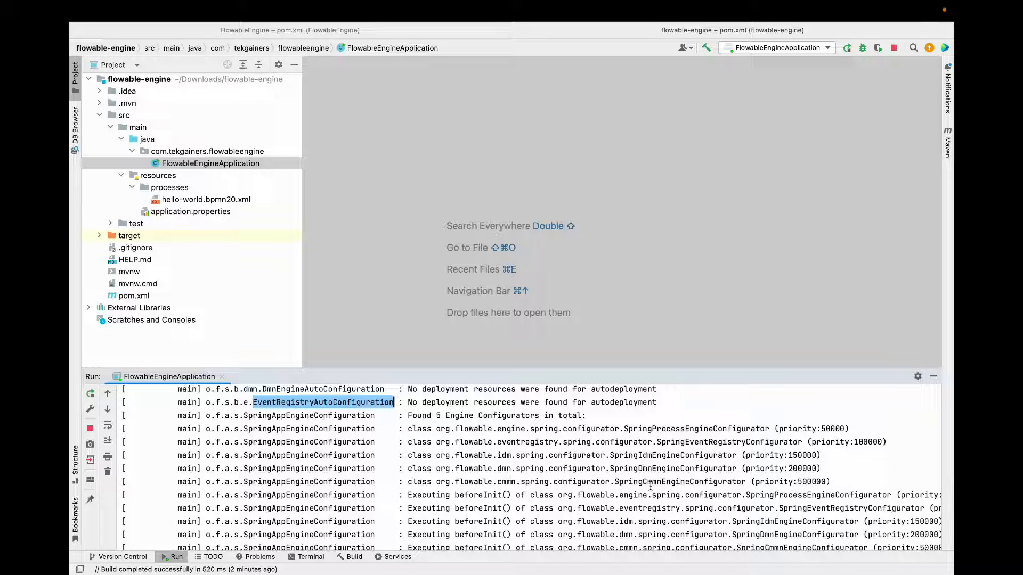
mouse_move(674, 479)
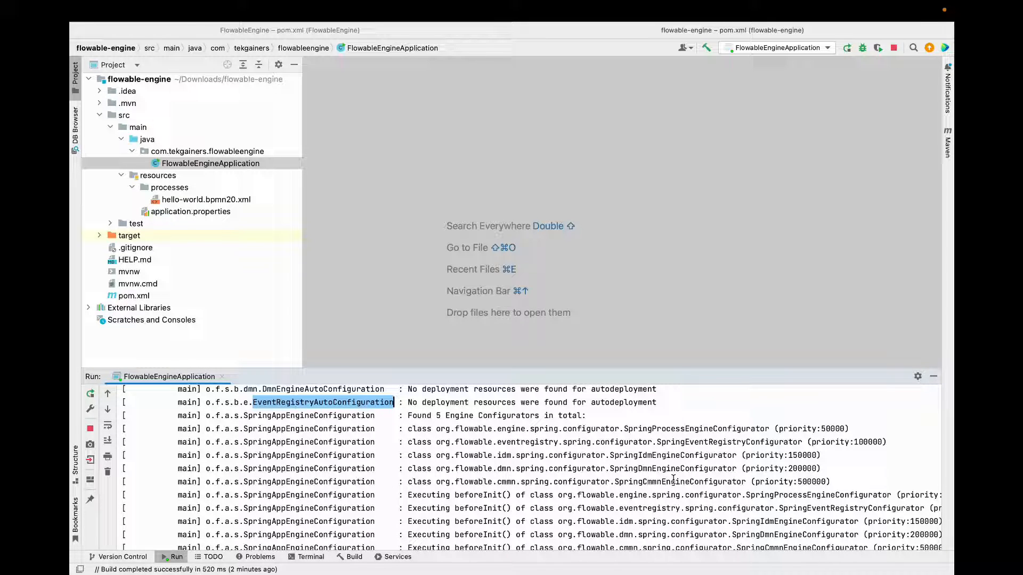
scroll(down, 3)
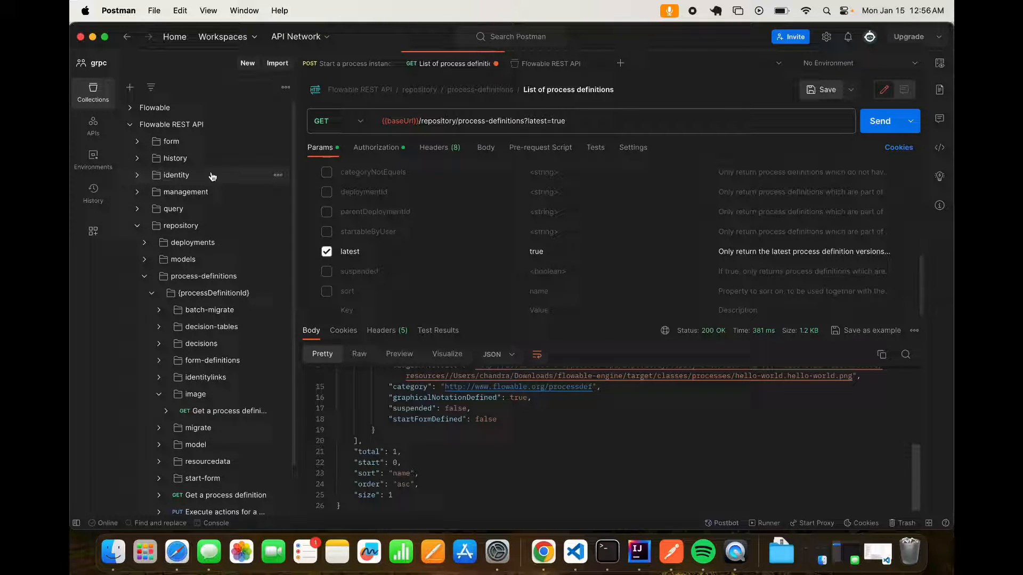
Step: Locate the List of process definitions request under repository > process-definitions
click(130, 124)
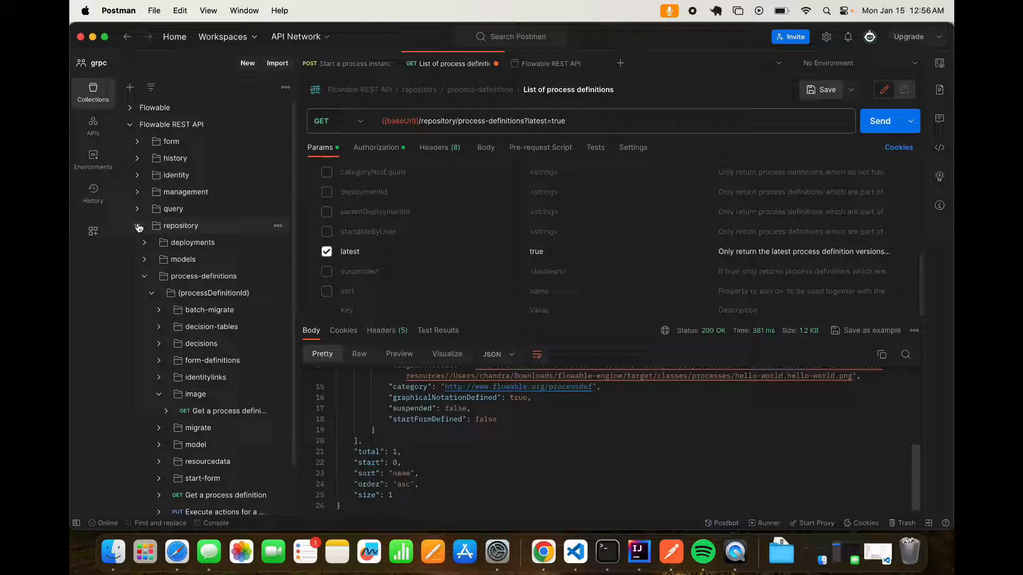
click(137, 226)
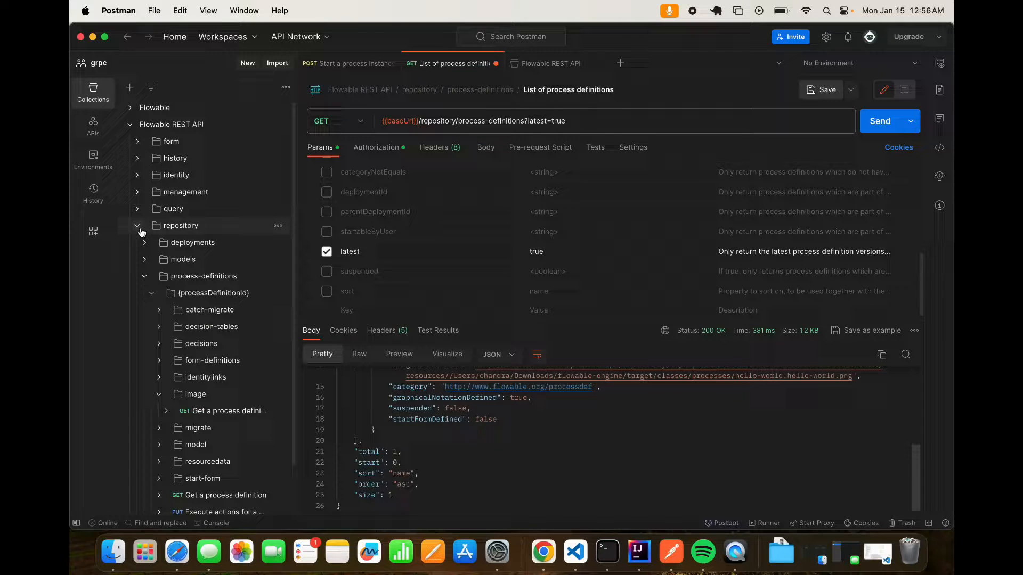
click(144, 276)
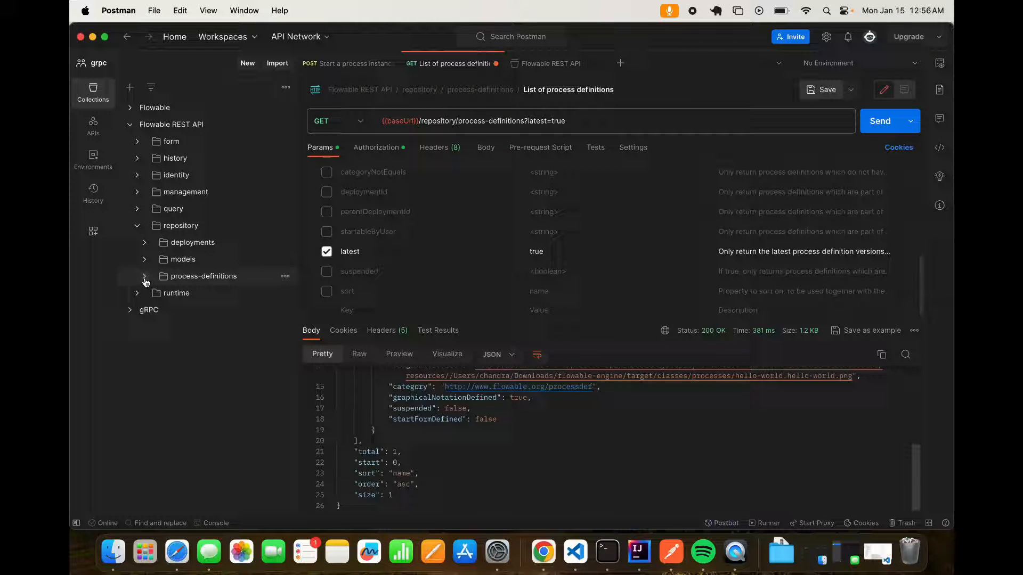
click(144, 276)
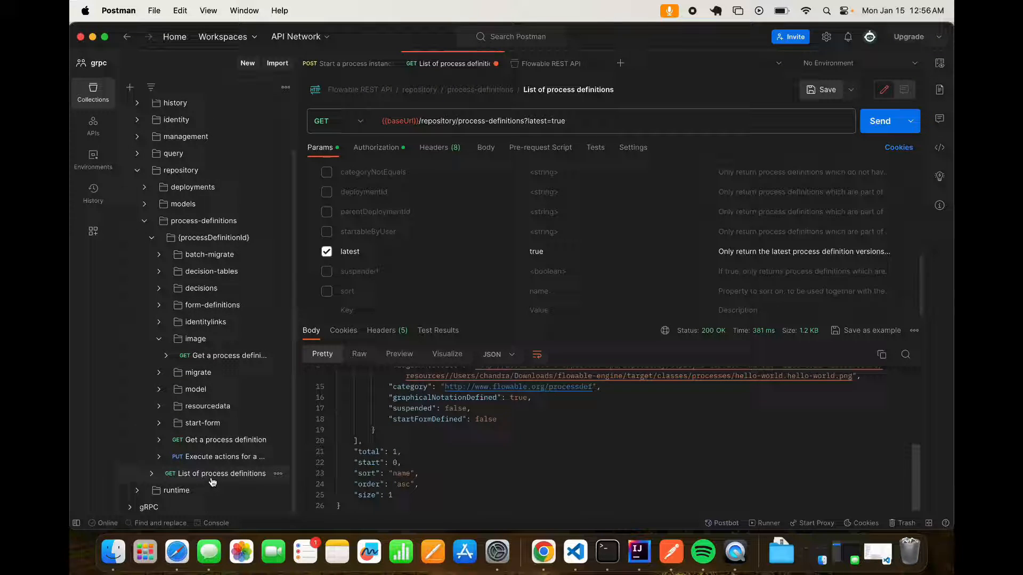
click(216, 473)
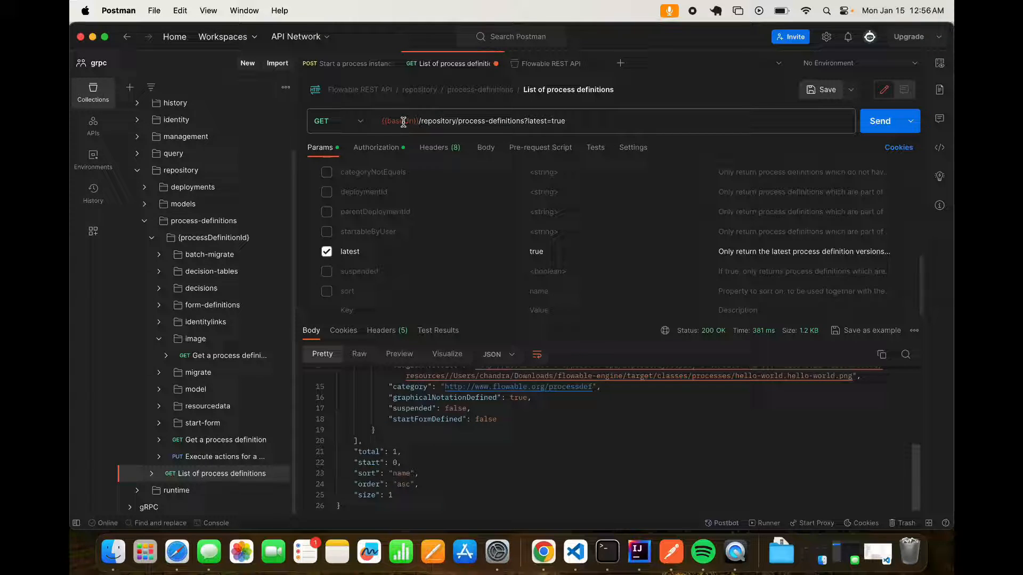
mouse_move(402, 120)
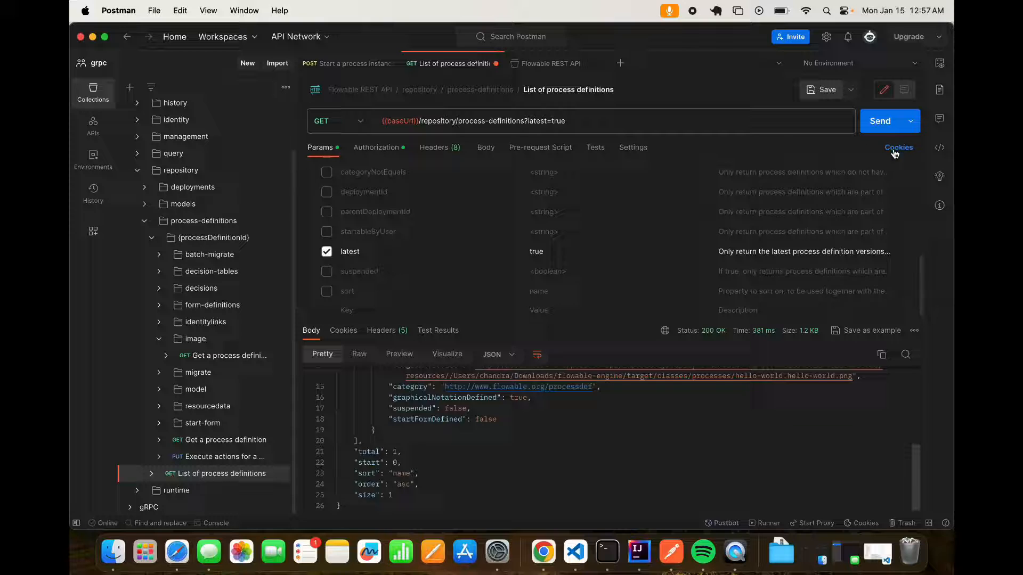
mouse_move(877, 128)
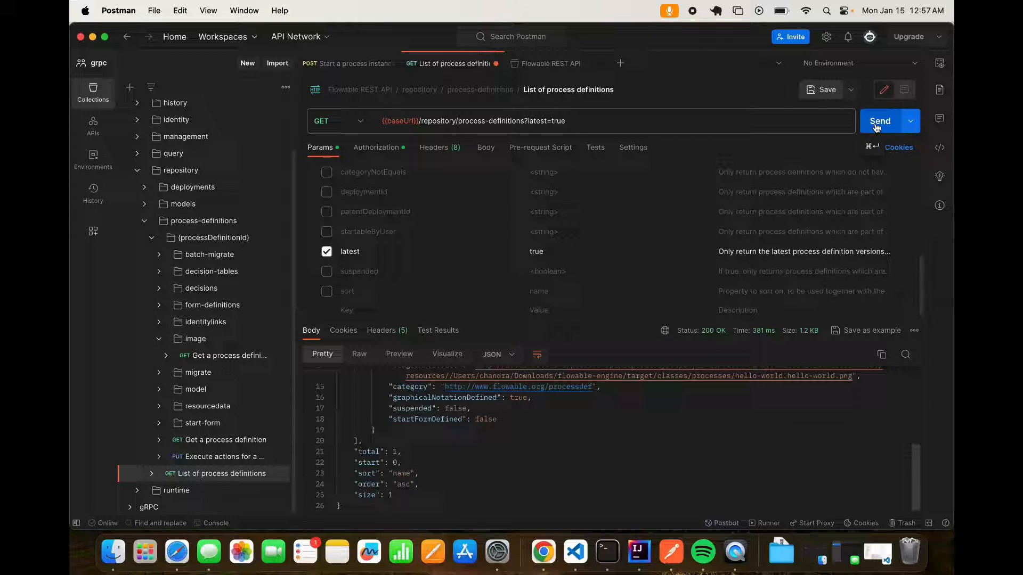
Step: Resend the request, confirming the single hello-world definition, then return to IntelliJ
click(880, 121)
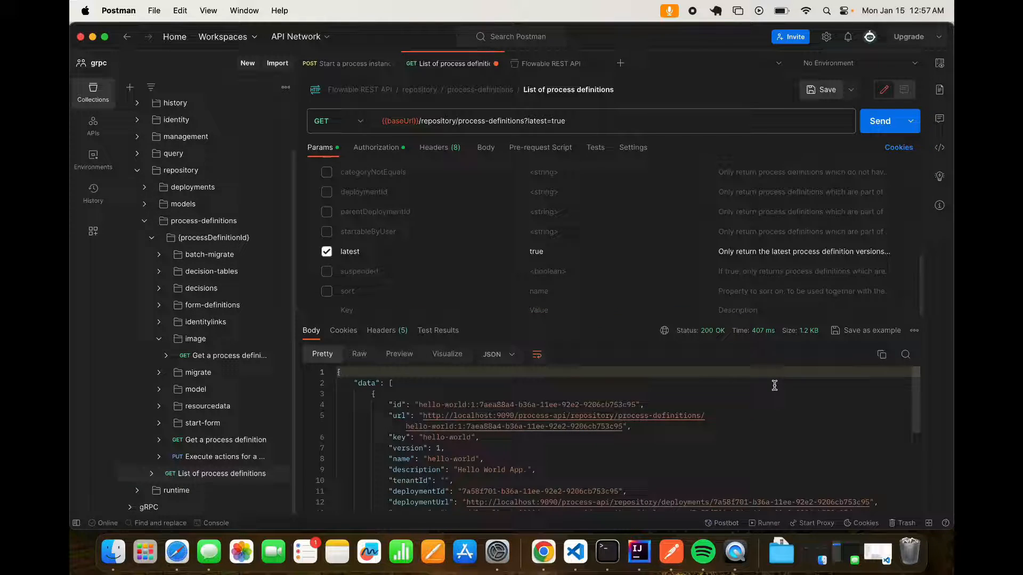
scroll(down, 3)
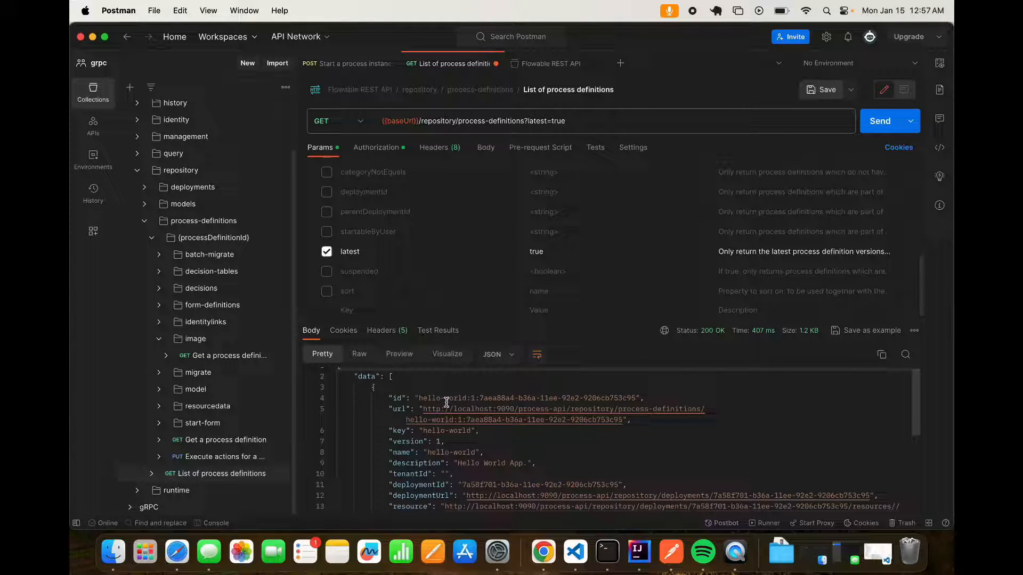
scroll(down, 3)
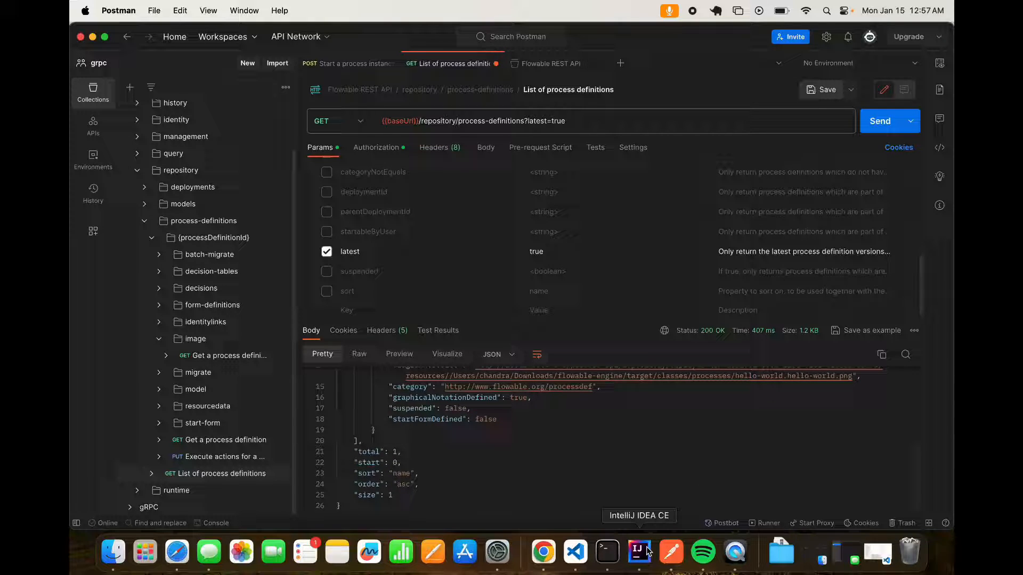
click(638, 552)
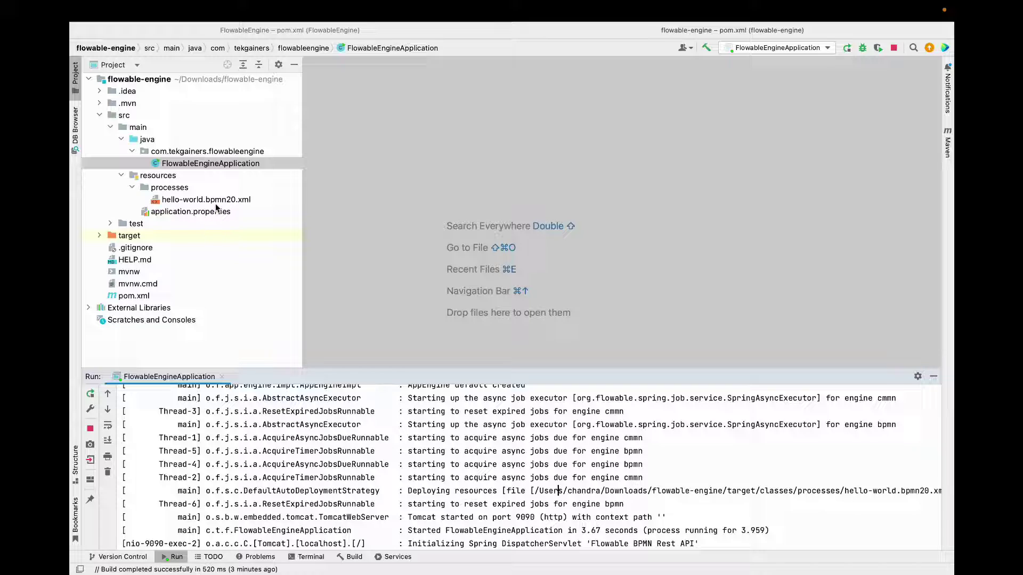
Step: Paste a copy of hello-world.bpmn20.xml into processes named leave-app.bpmn20.xml
right_click(206, 200)
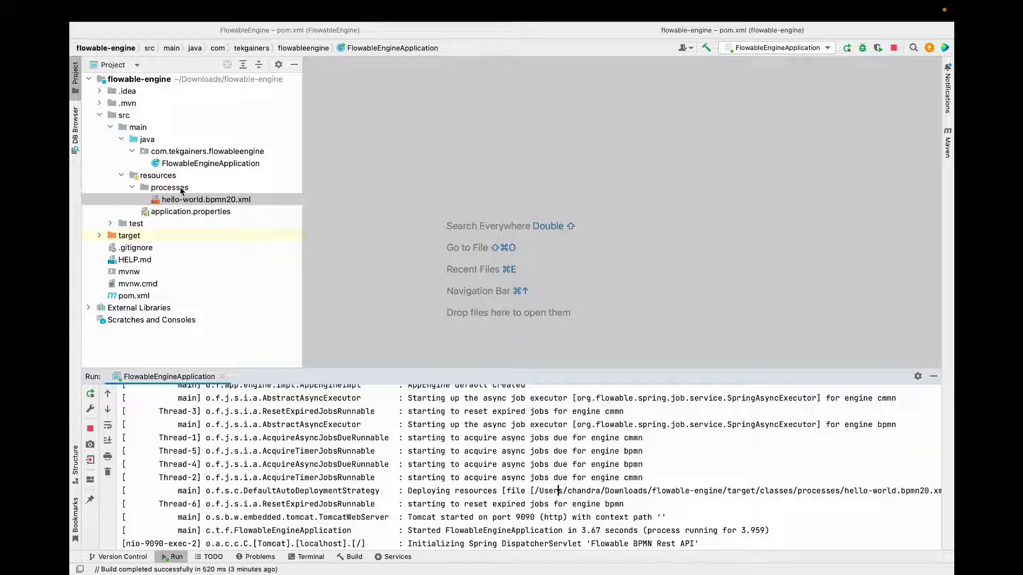
right_click(170, 187)
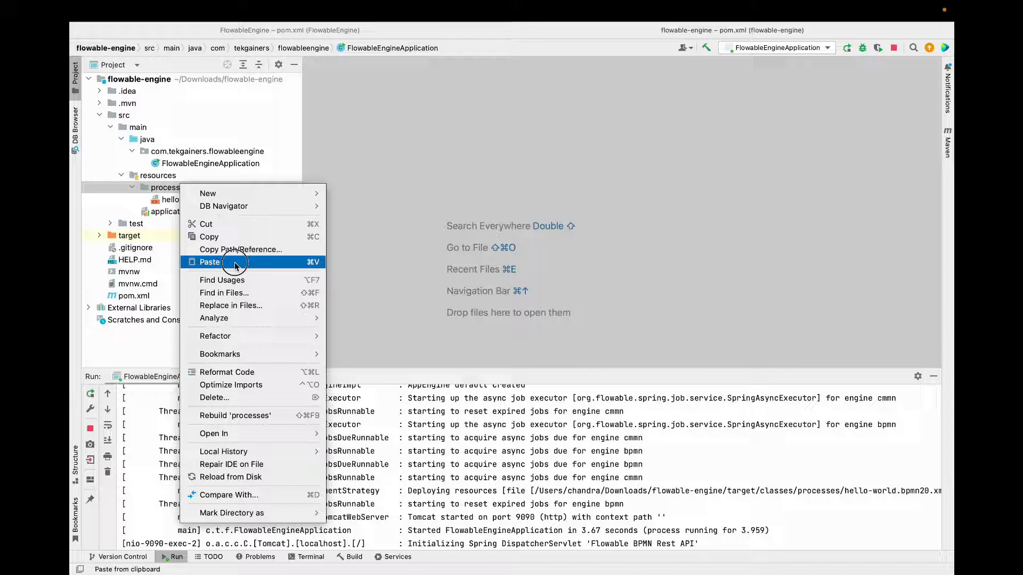
click(209, 262)
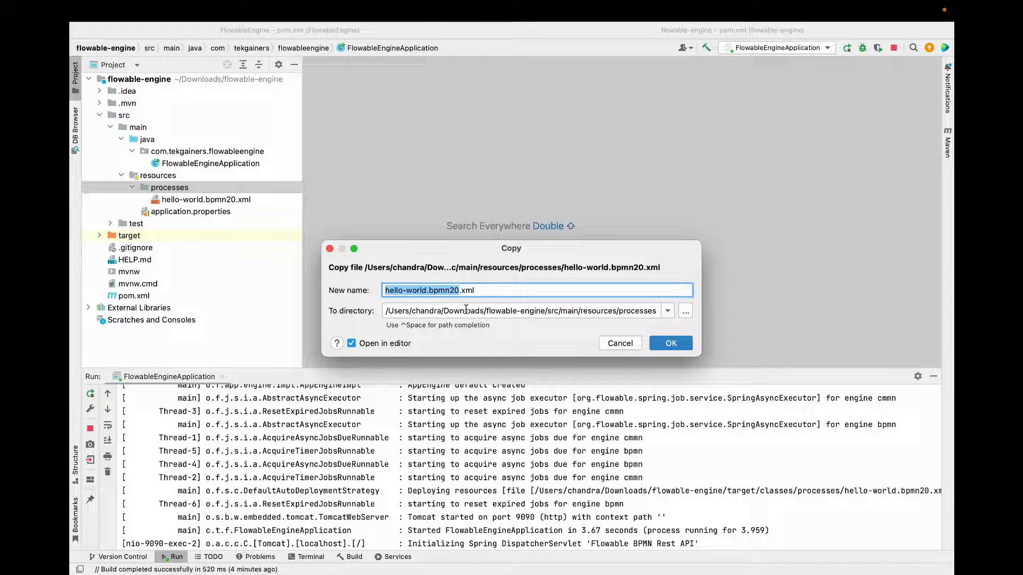
click(396, 289)
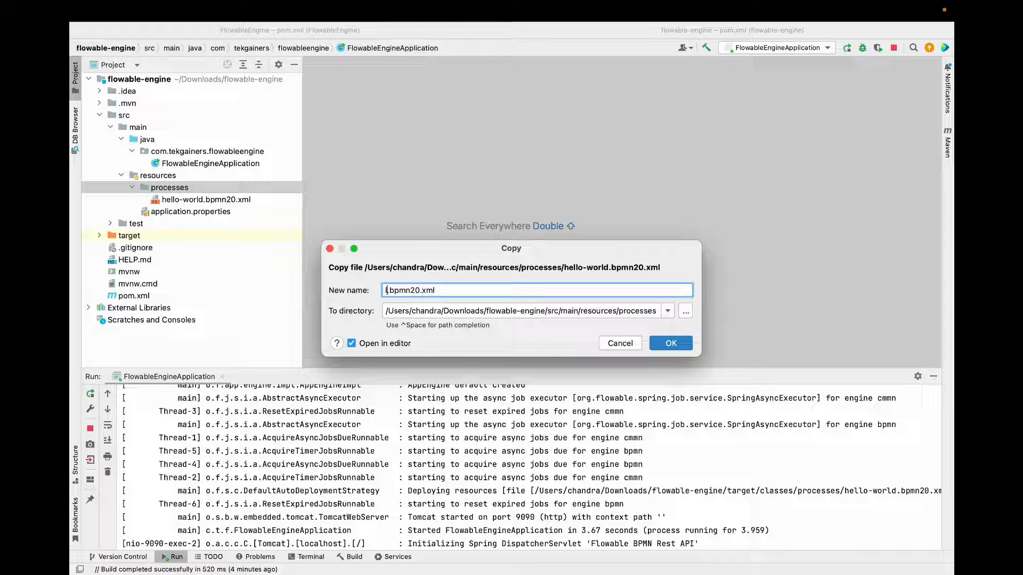
text(leave)
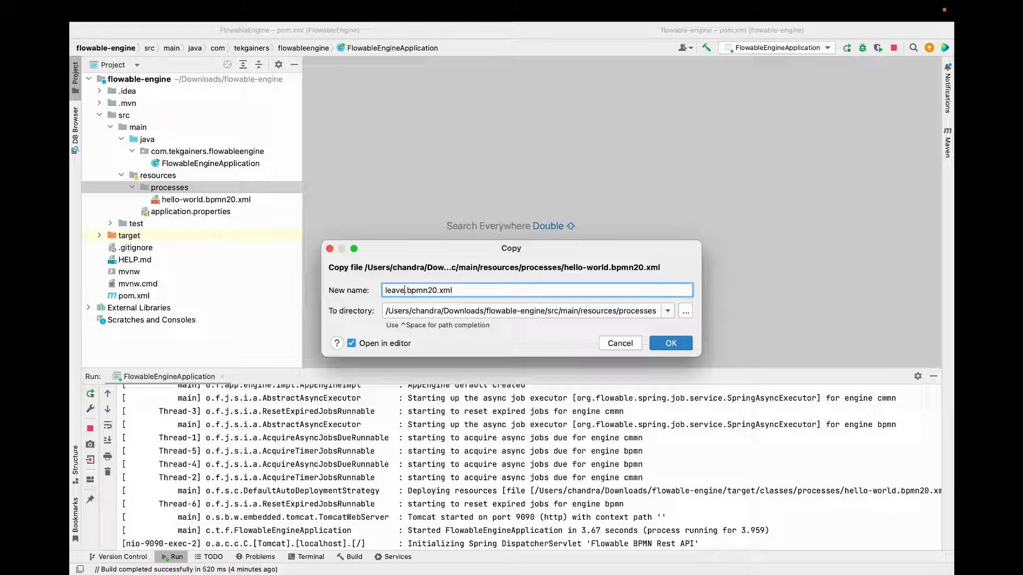
text(-app)
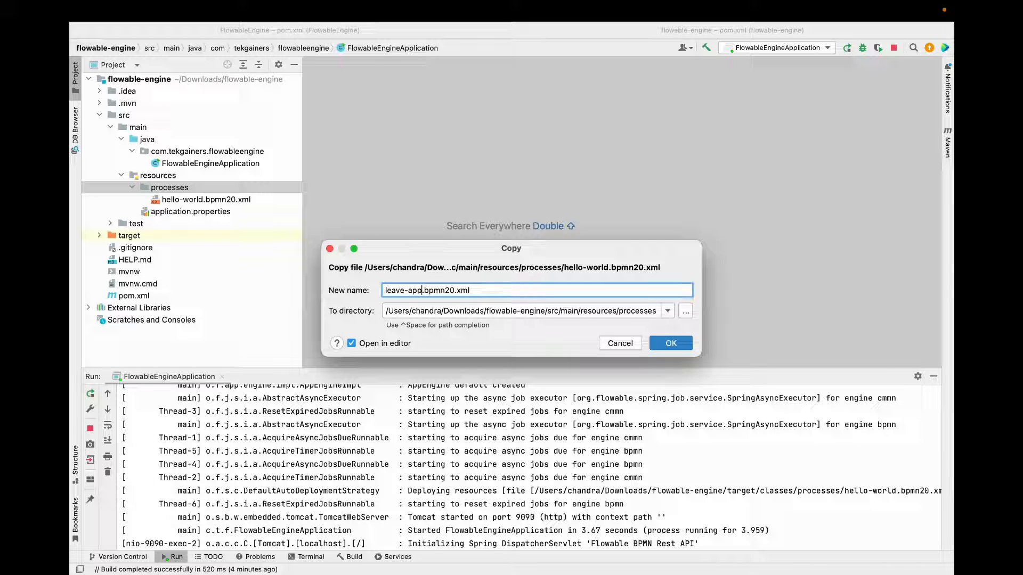
click(672, 343)
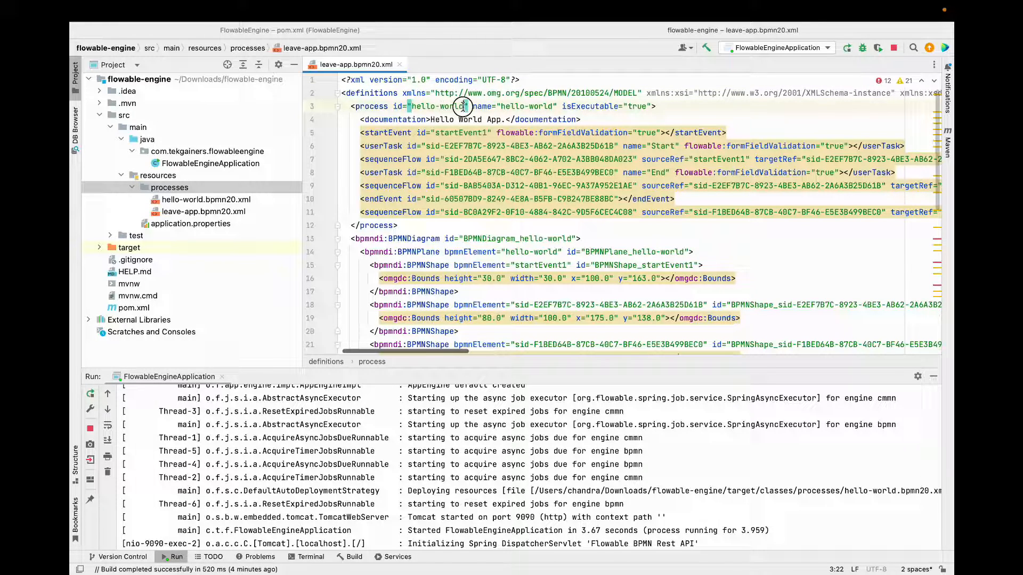
mouse_move(462, 105)
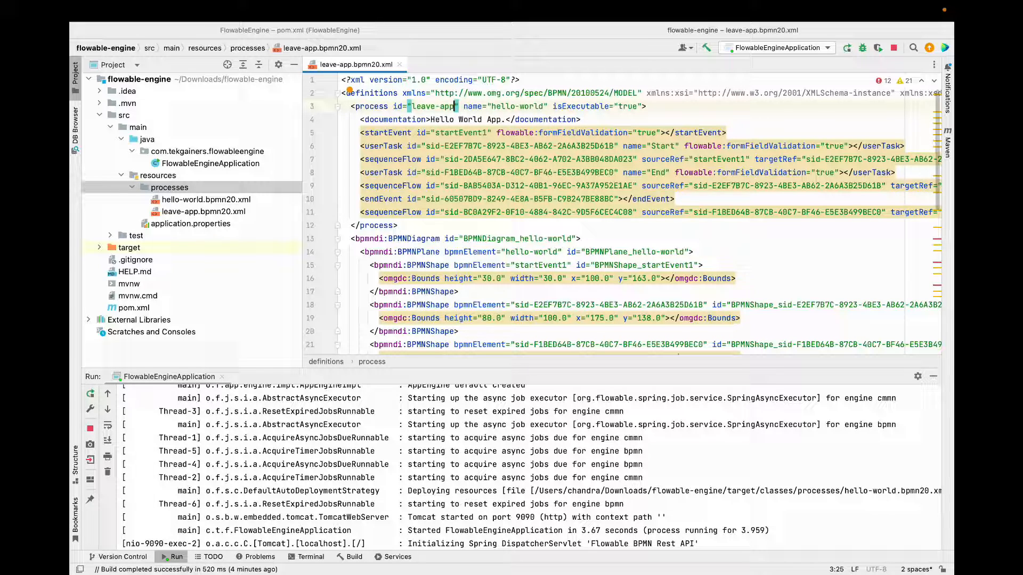
Step: Rename the process id and each remaining hello-world reference in the diagram section to leave-app
double_click(437, 106)
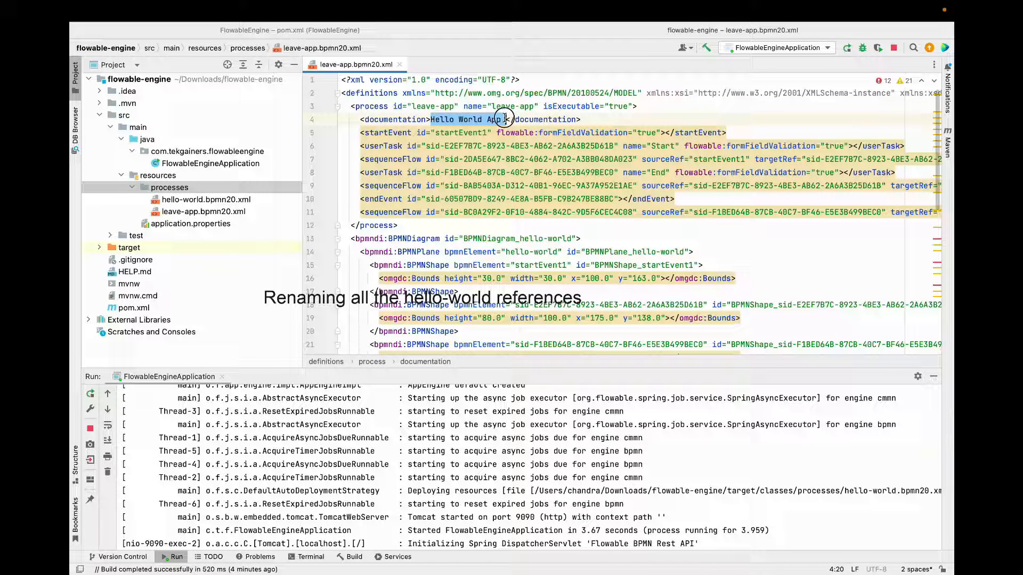
text(Leave)
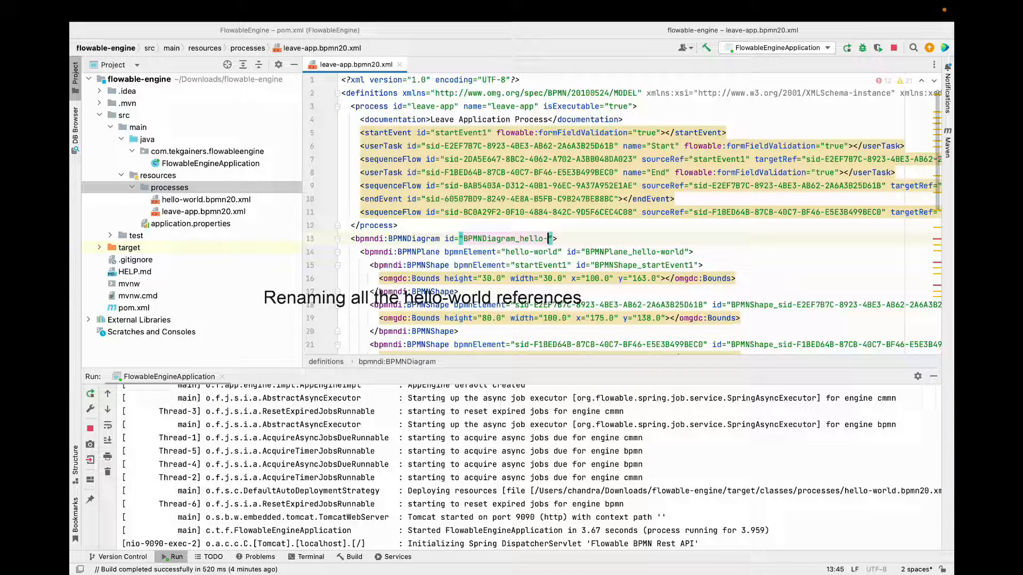
text(leave-app)
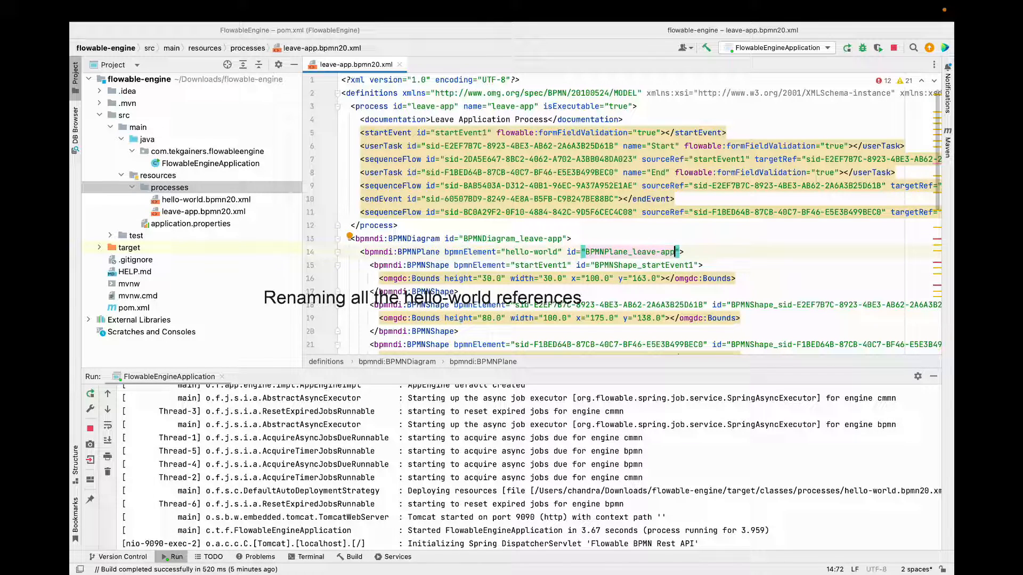
scroll(down, 3)
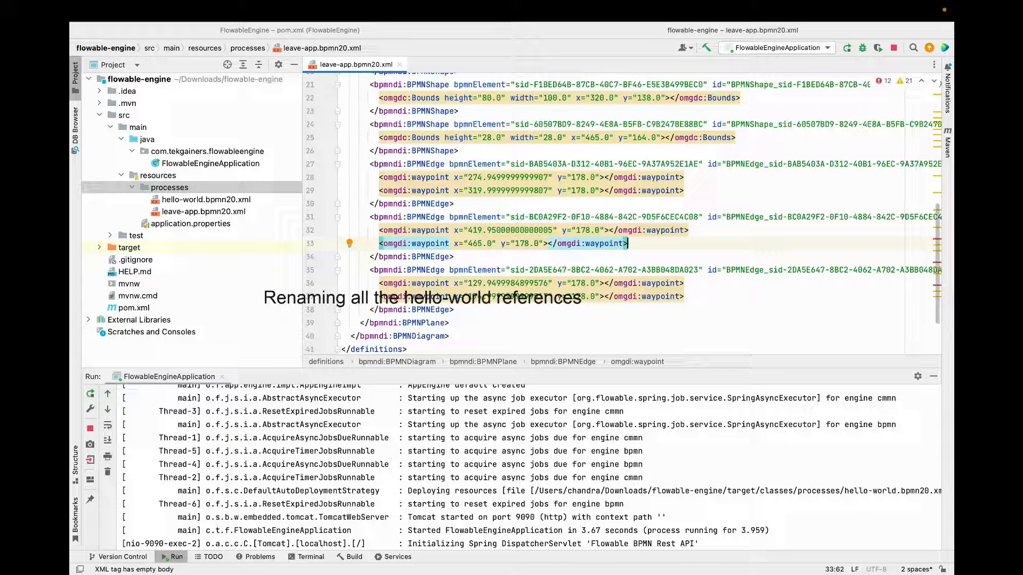
text(hello)
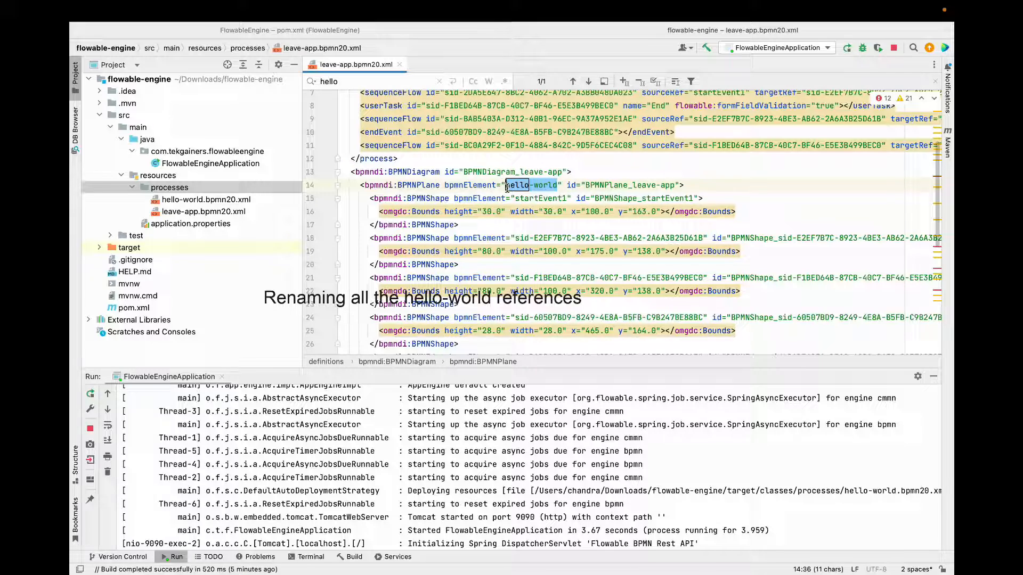
text(leave-app)
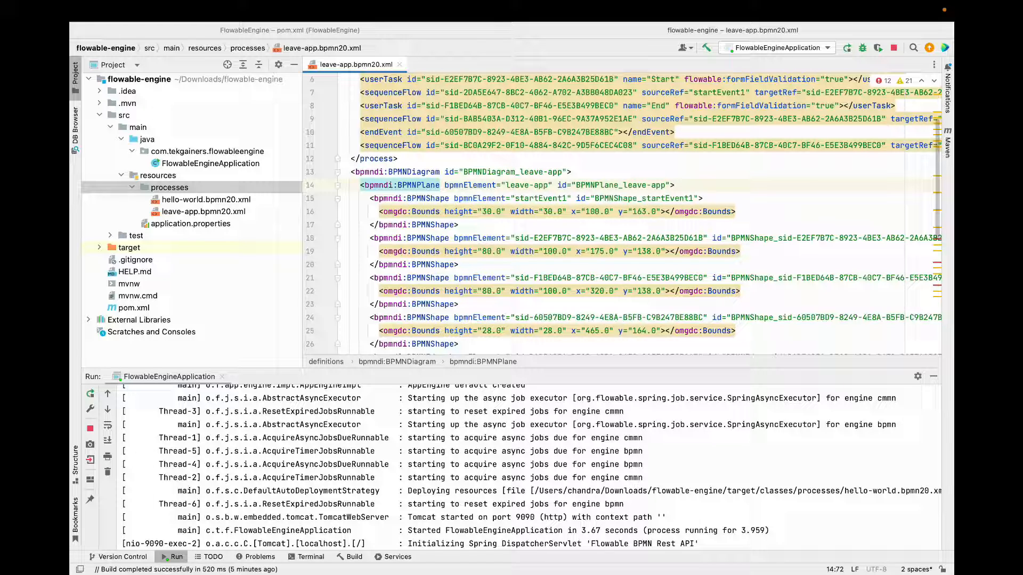
click(399, 64)
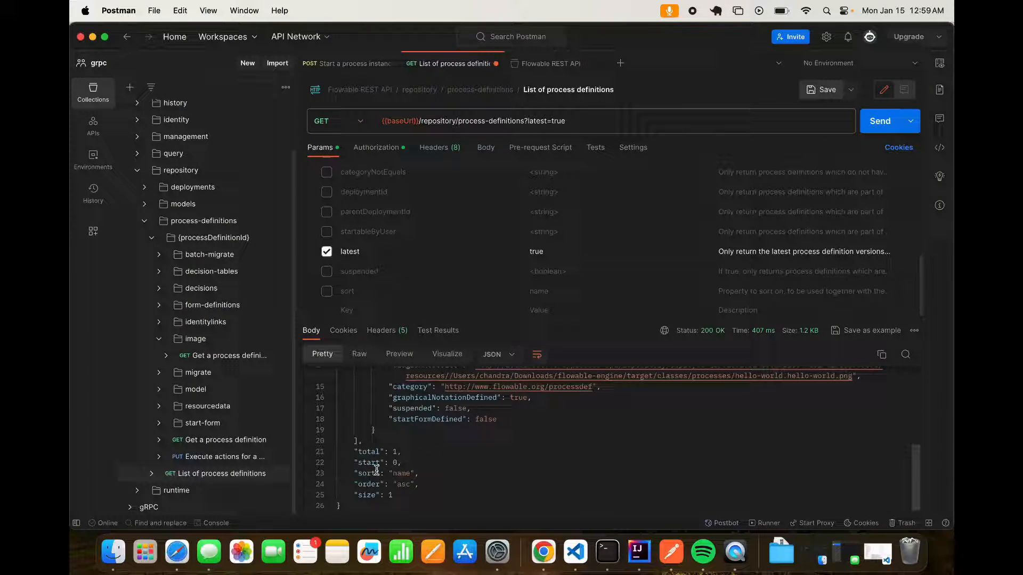
Step: Rerun the latest process definitions query and check the total count in the response
double_click(371, 452)
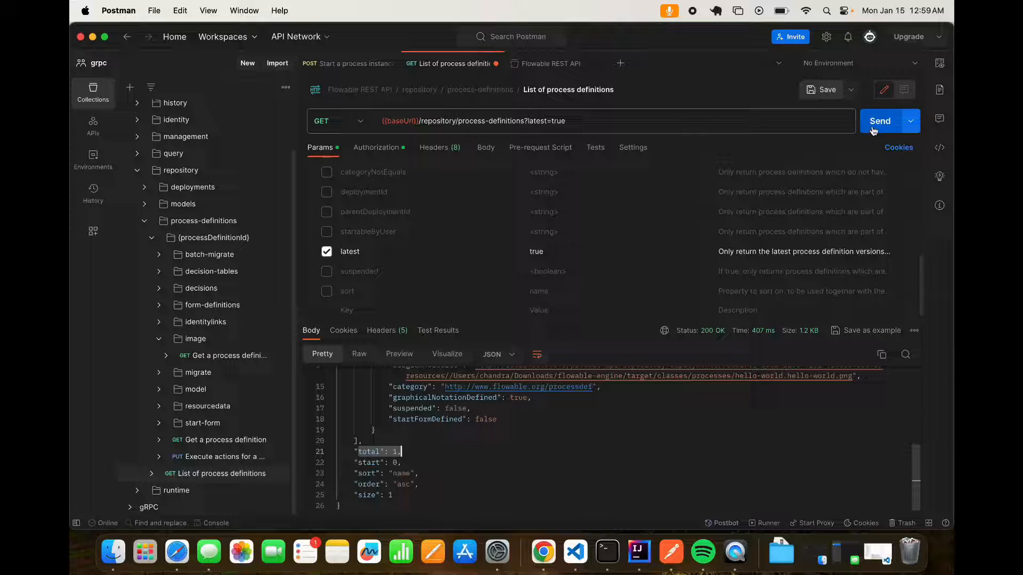
click(880, 120)
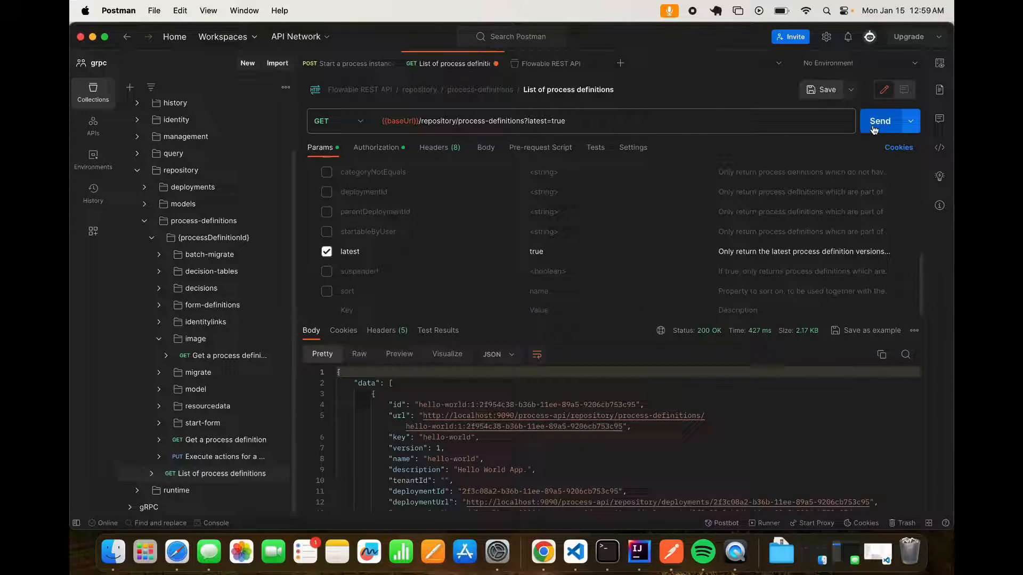
scroll(down, 3)
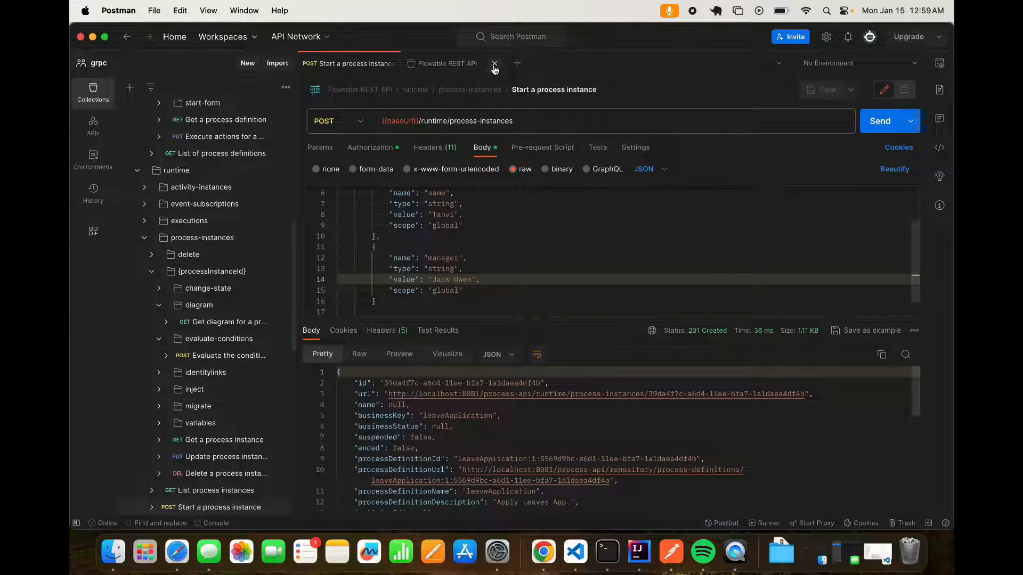
Step: Set the start-instance body's processDefinitionKey and businessKey to hello-world
click(495, 64)
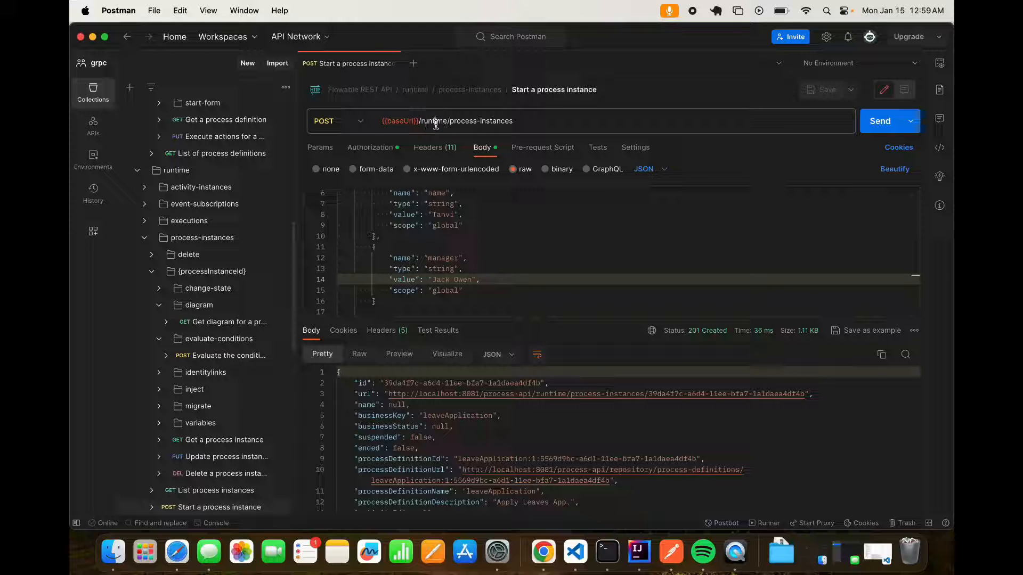
double_click(434, 121)
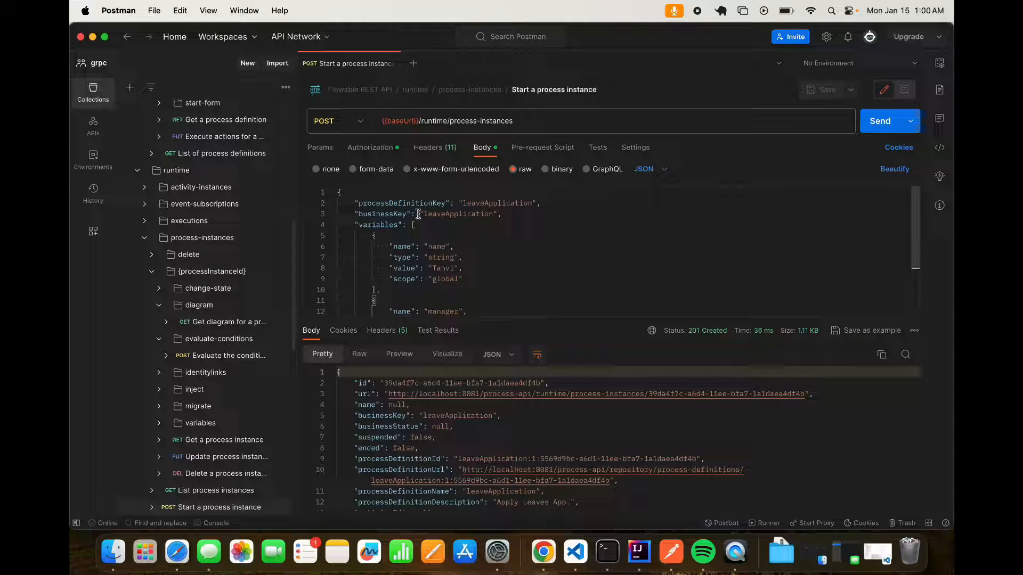
double_click(497, 203)
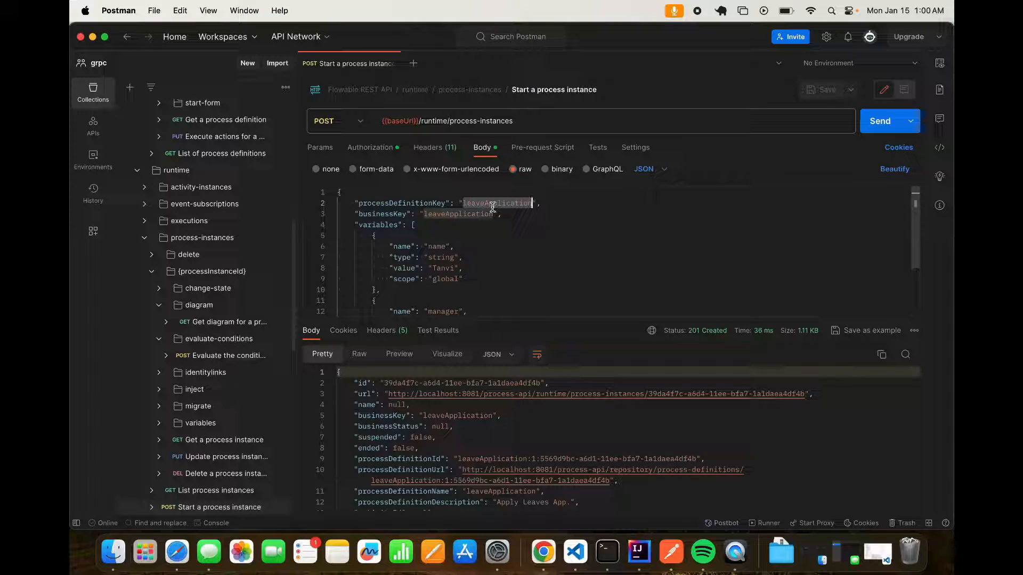
key(Delete)
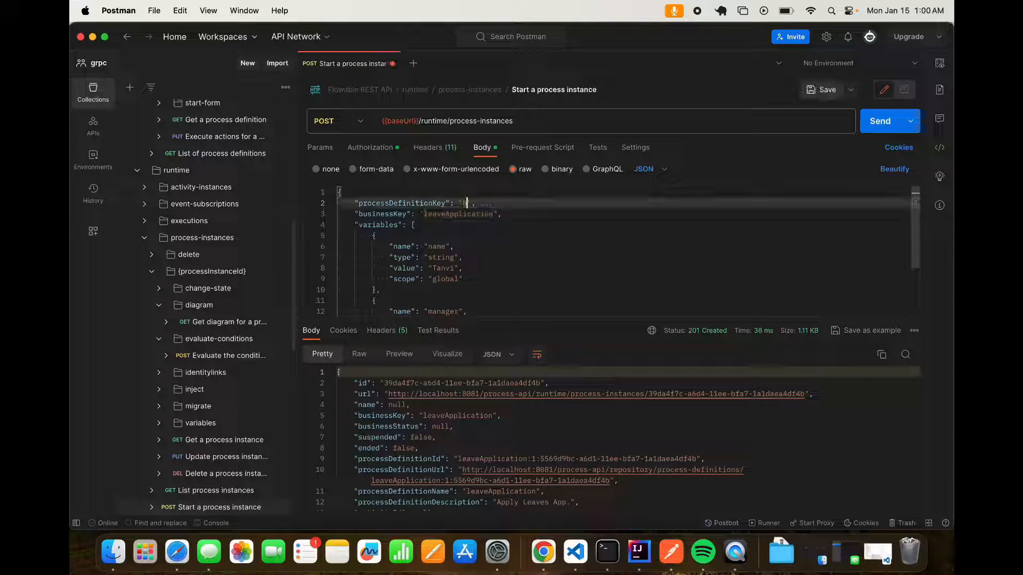
text(hello-world)
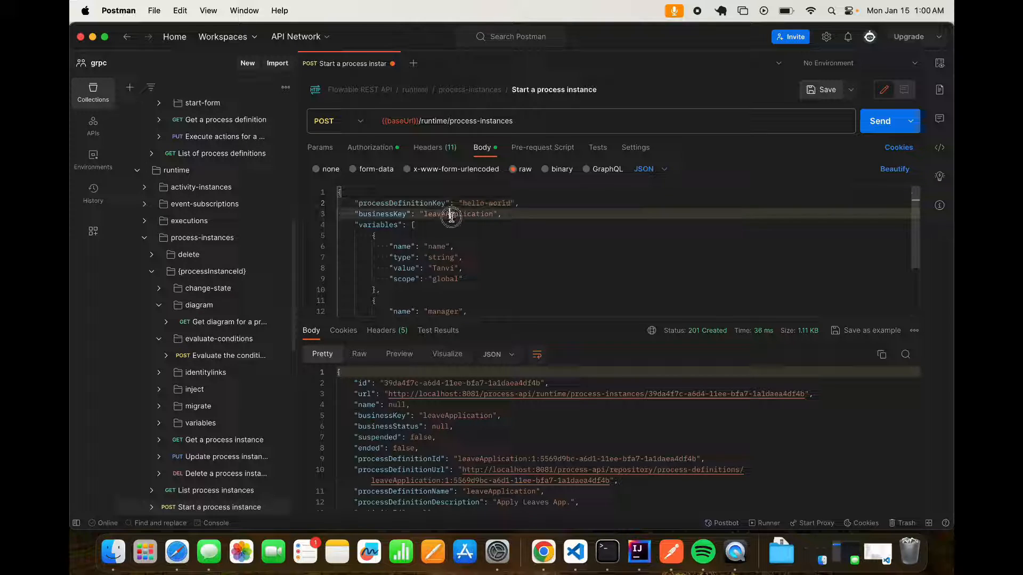
double_click(459, 214)
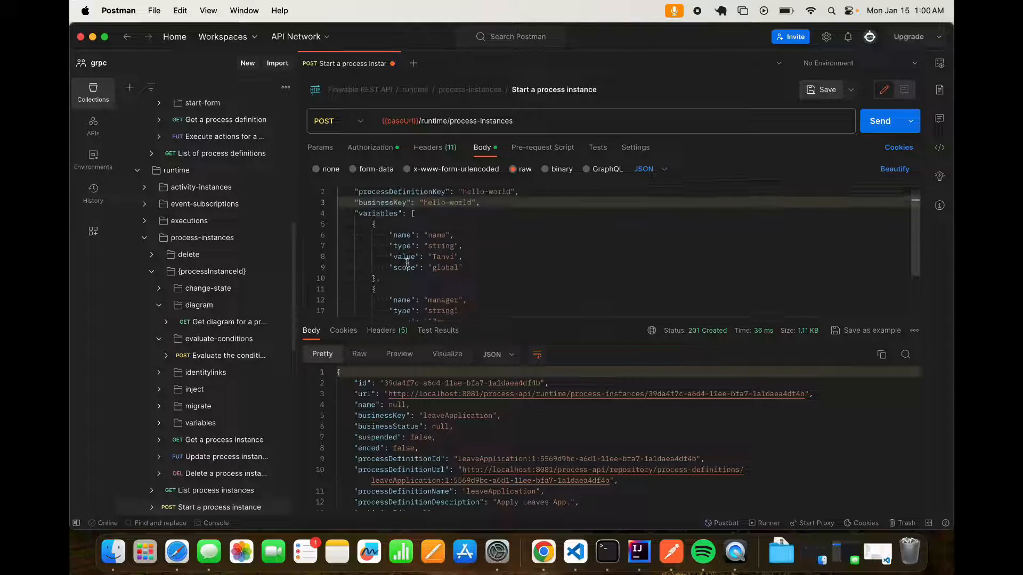
Step: Remove the manager variable, set name to Jack, and duplicate it as an age variable
scroll(down, 3)
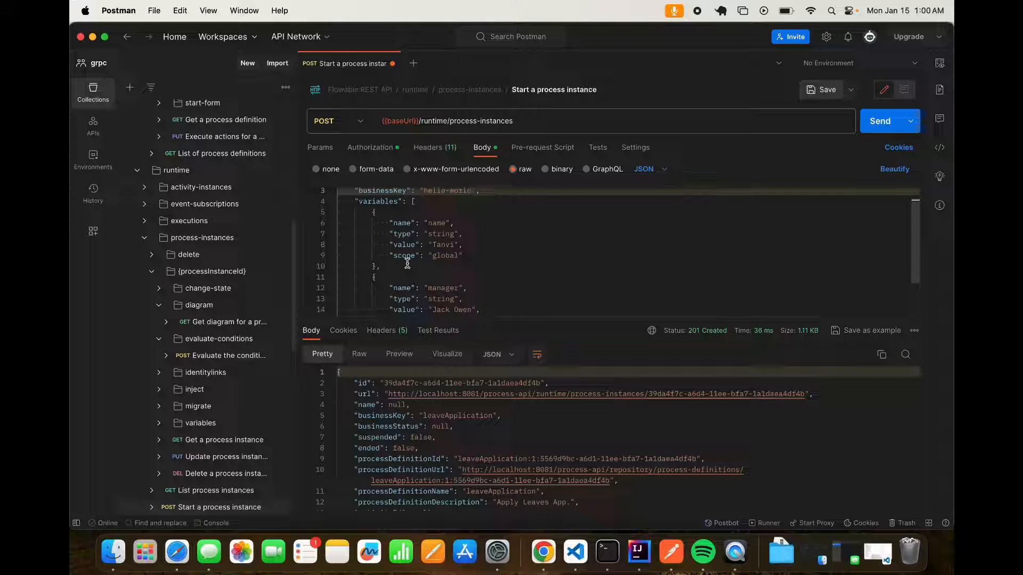
scroll(down, 3)
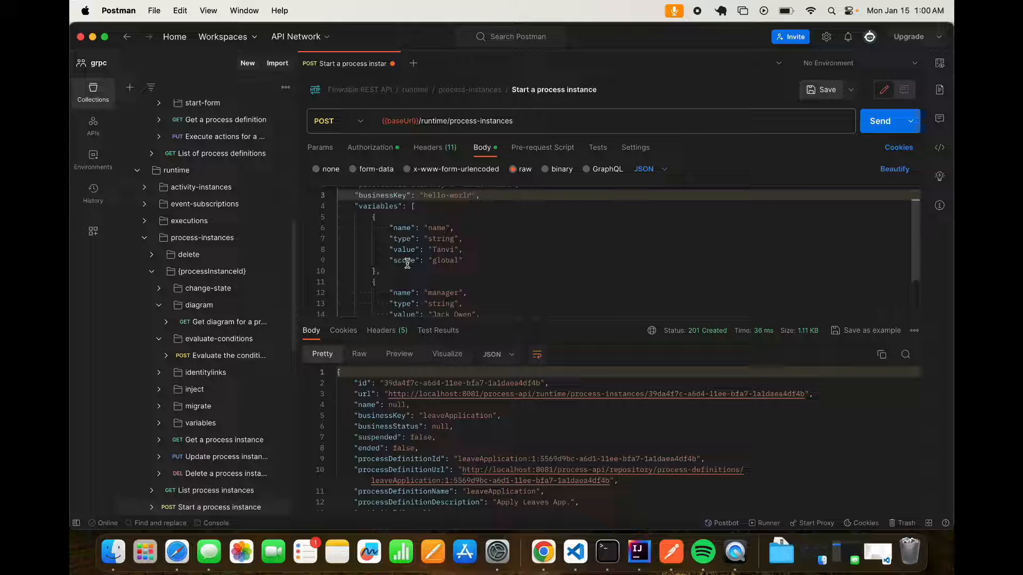
scroll(down, 3)
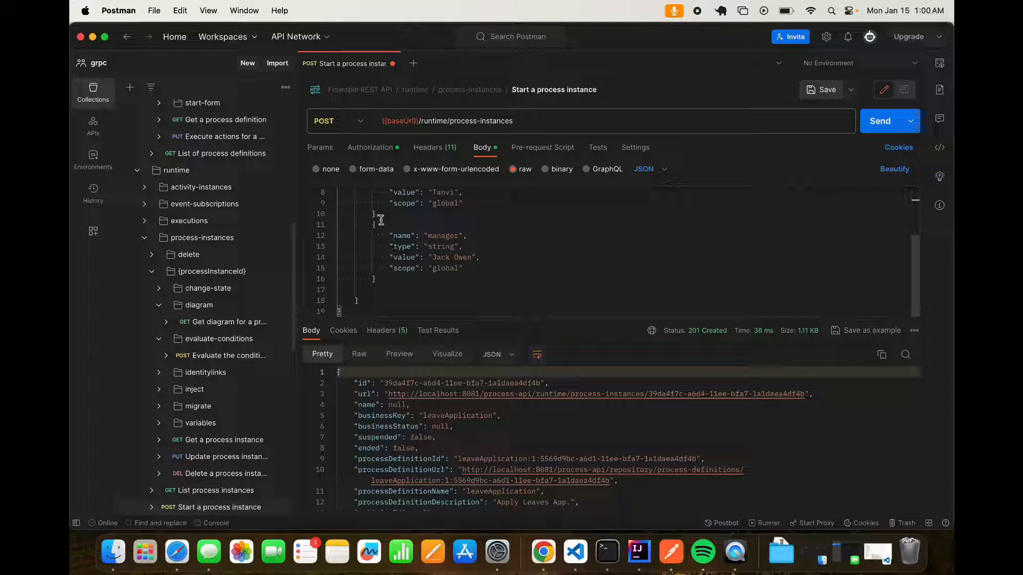
drag(373, 225, 375, 278)
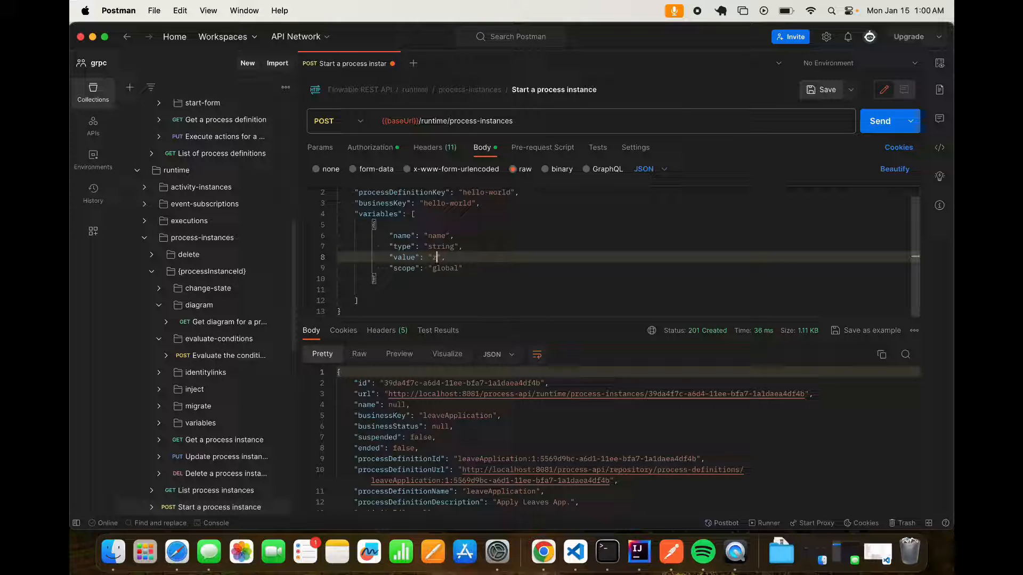
text(Jack)
click(631, 278)
text(,)
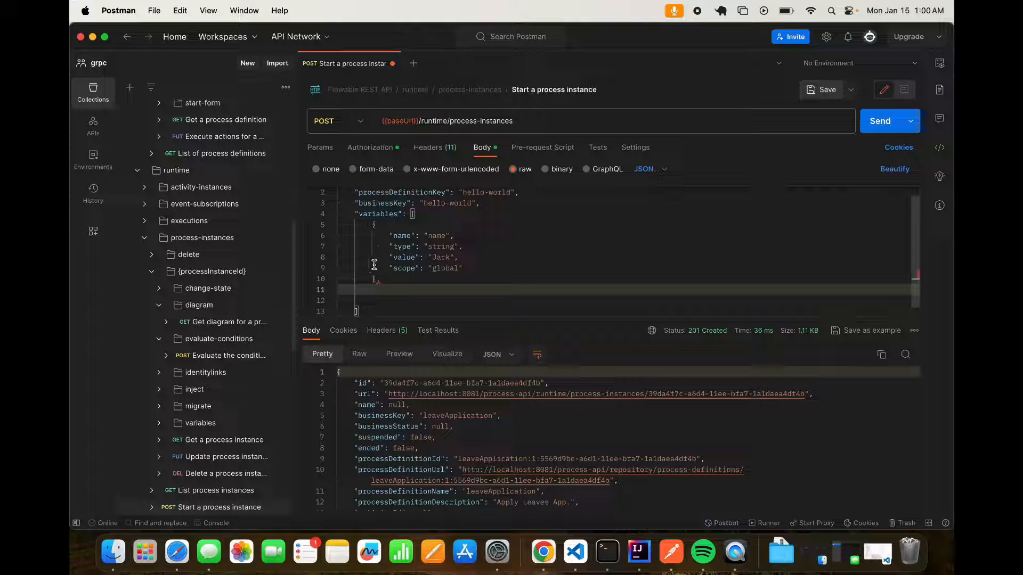
drag(373, 224, 377, 277)
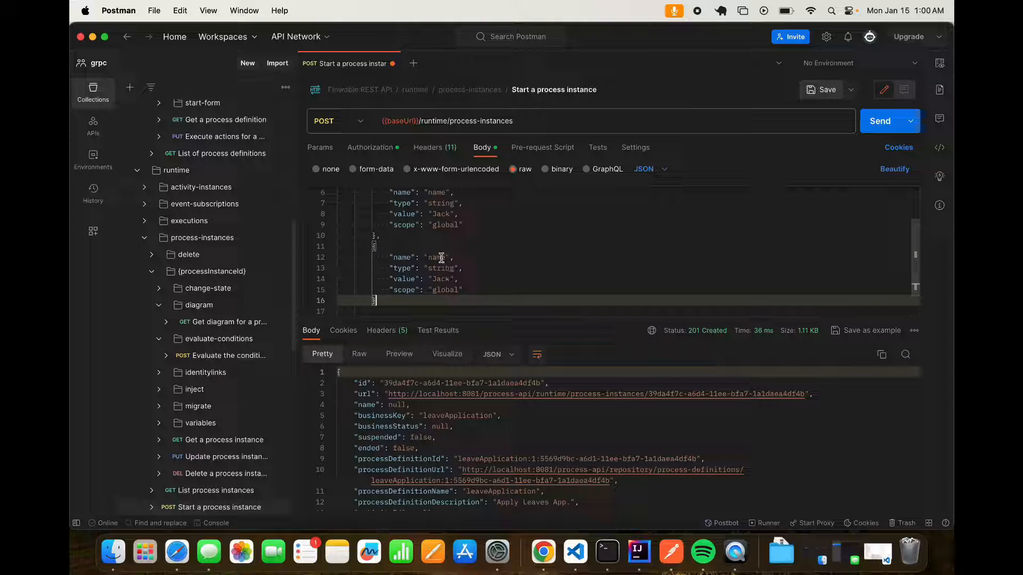
double_click(436, 257)
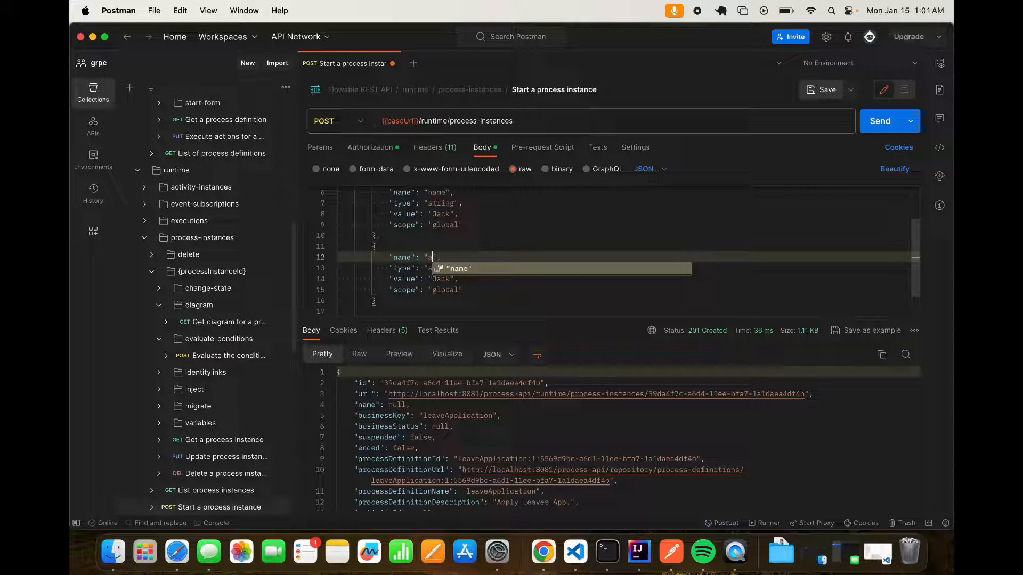
text(age)
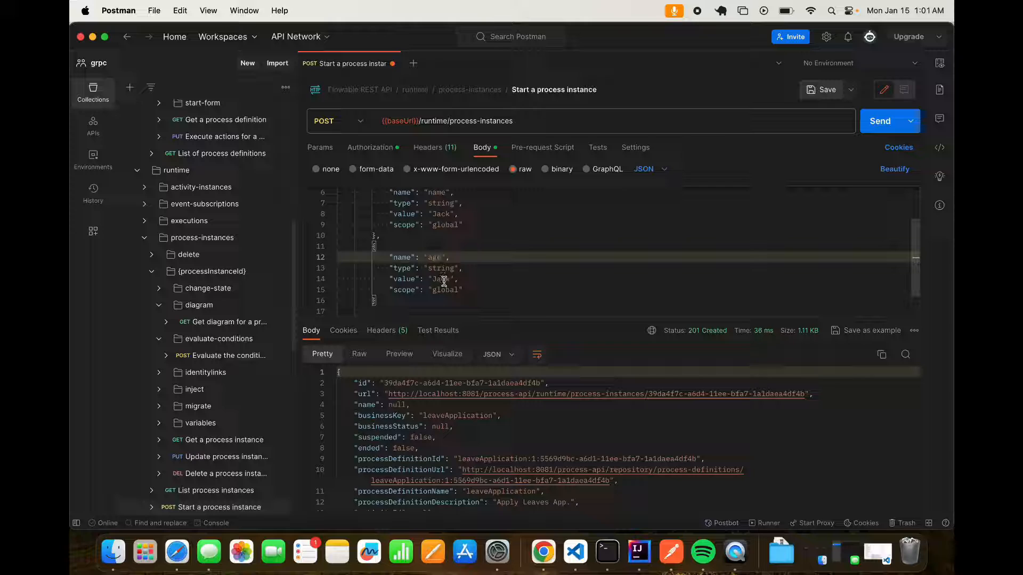
double_click(441, 268)
text(25)
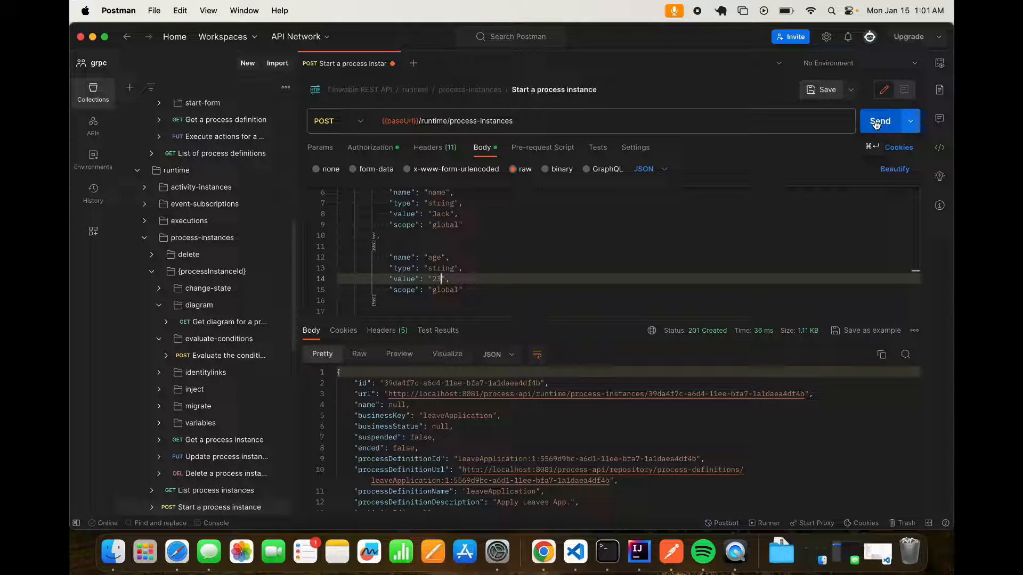
Step: Send the request to start a new hello-world process instance, returning 201 Created
click(880, 120)
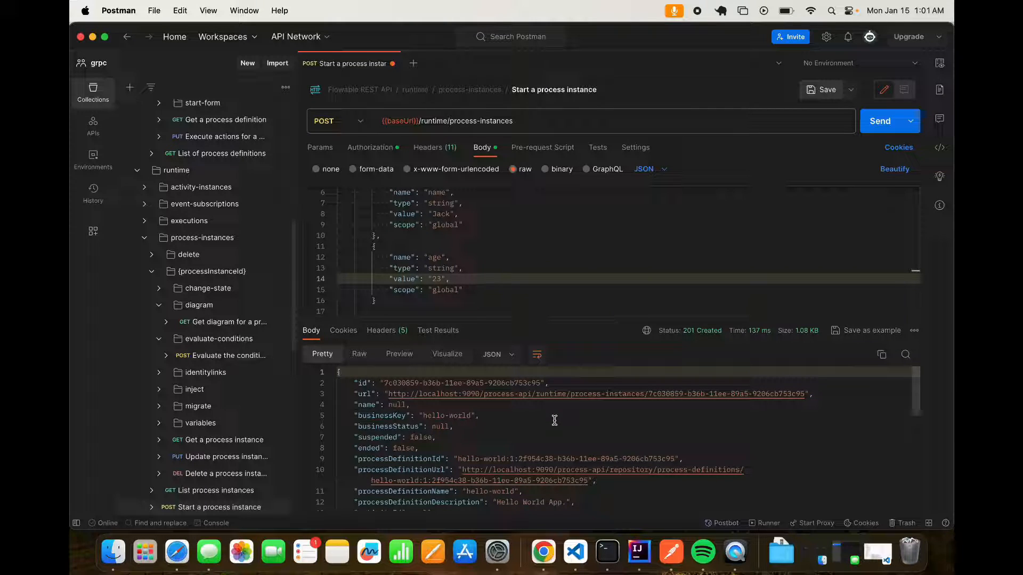
mouse_move(478, 465)
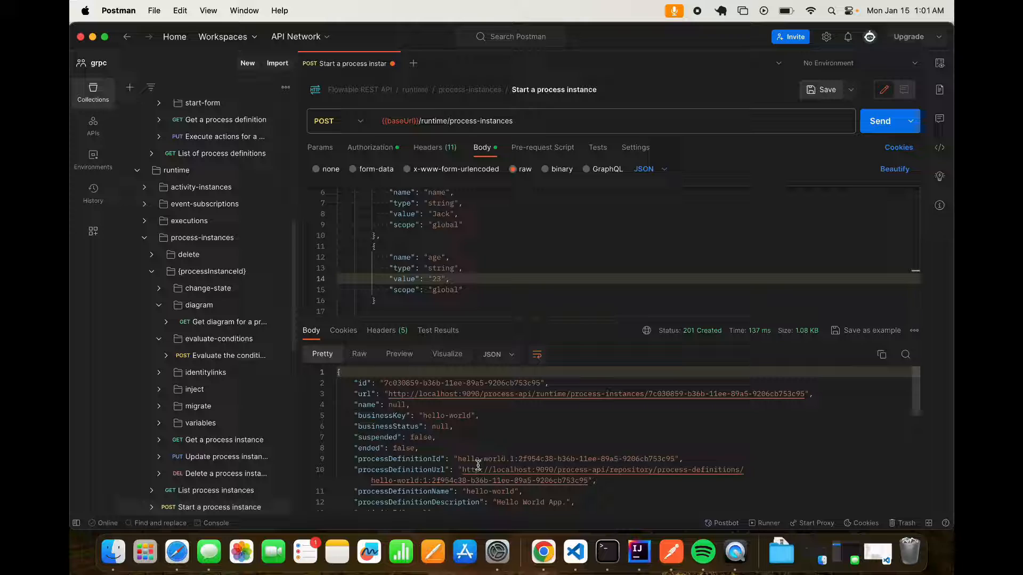
mouse_move(478, 458)
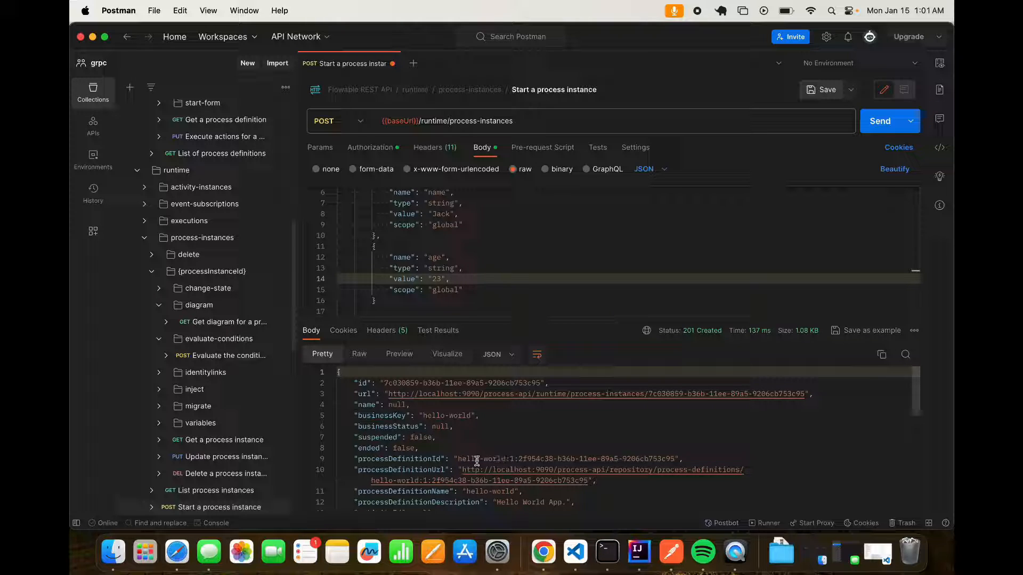
mouse_move(574, 458)
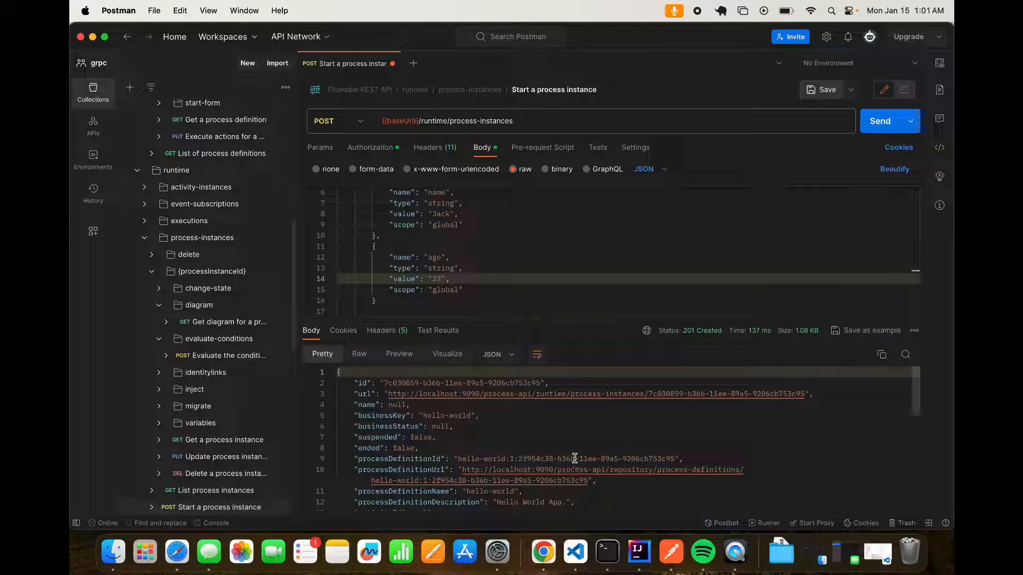
mouse_move(497, 279)
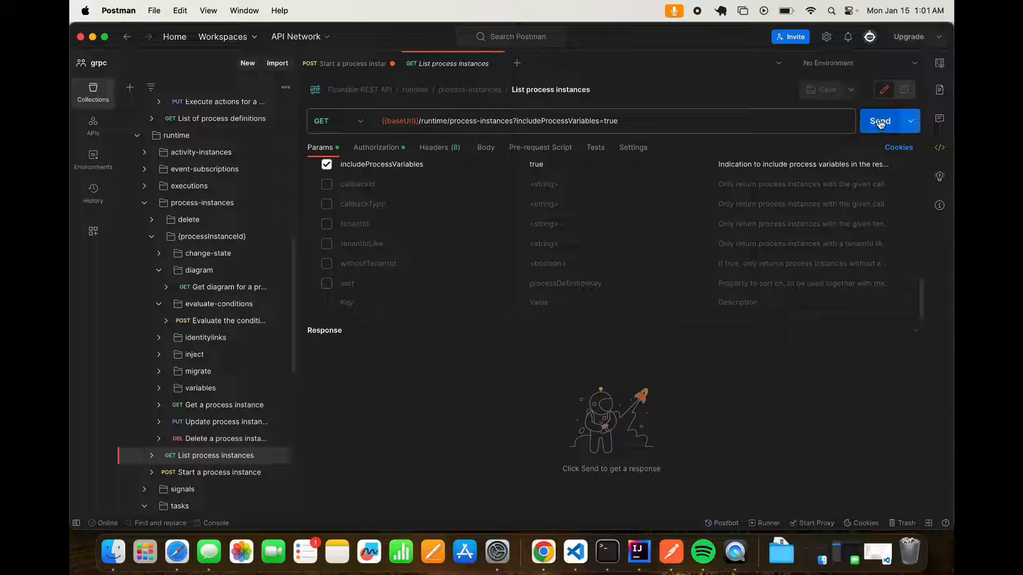
Step: Send List process instances showing hello-world with Jack, 23, then fetch that instance by ID (200 OK)
click(880, 120)
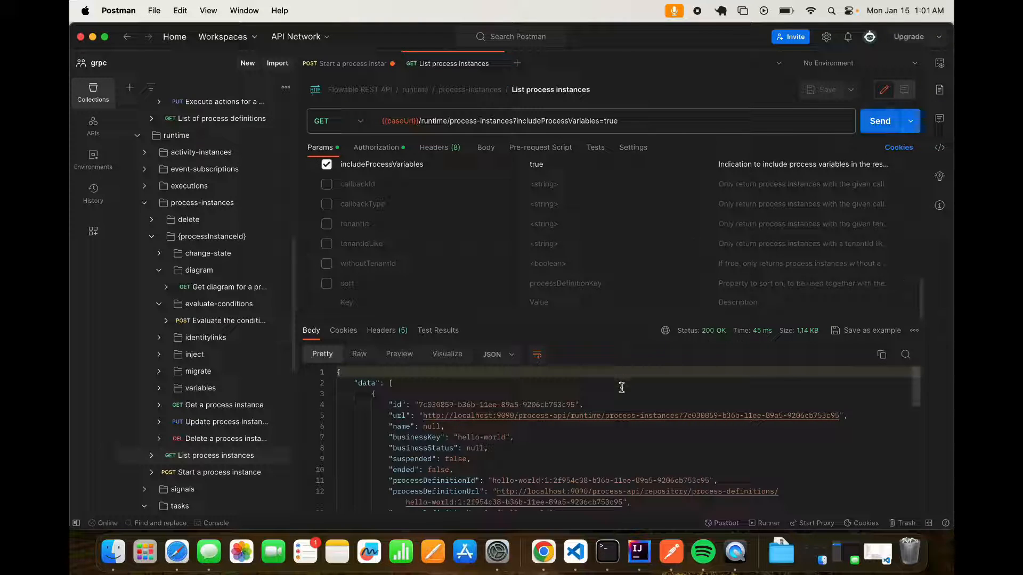
scroll(down, 3)
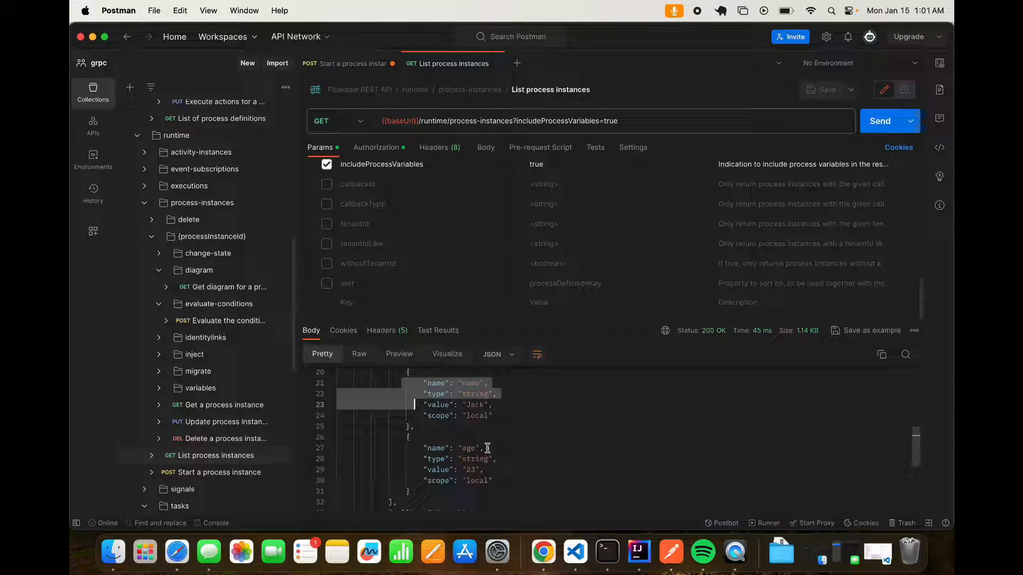
scroll(down, 3)
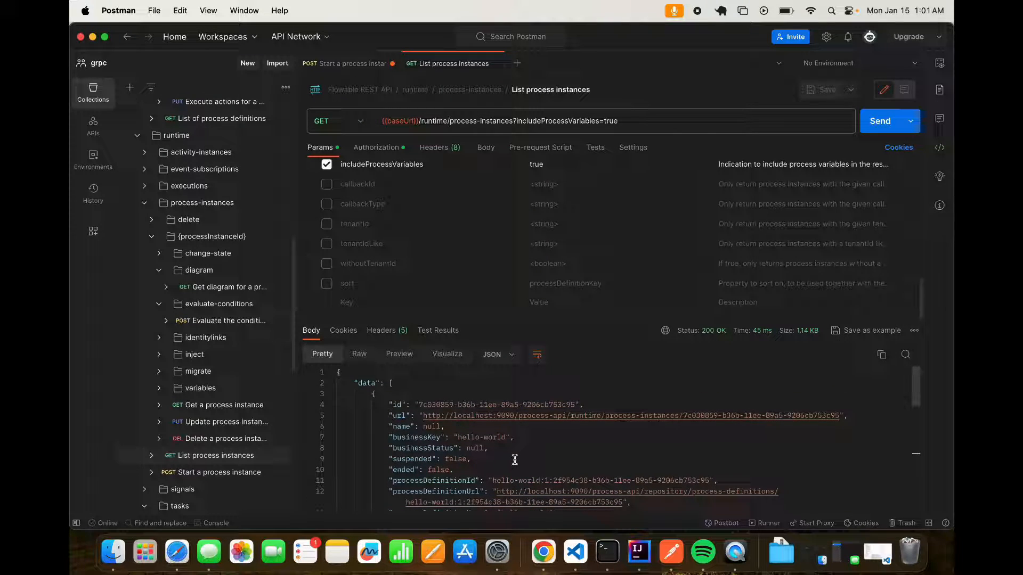
click(223, 405)
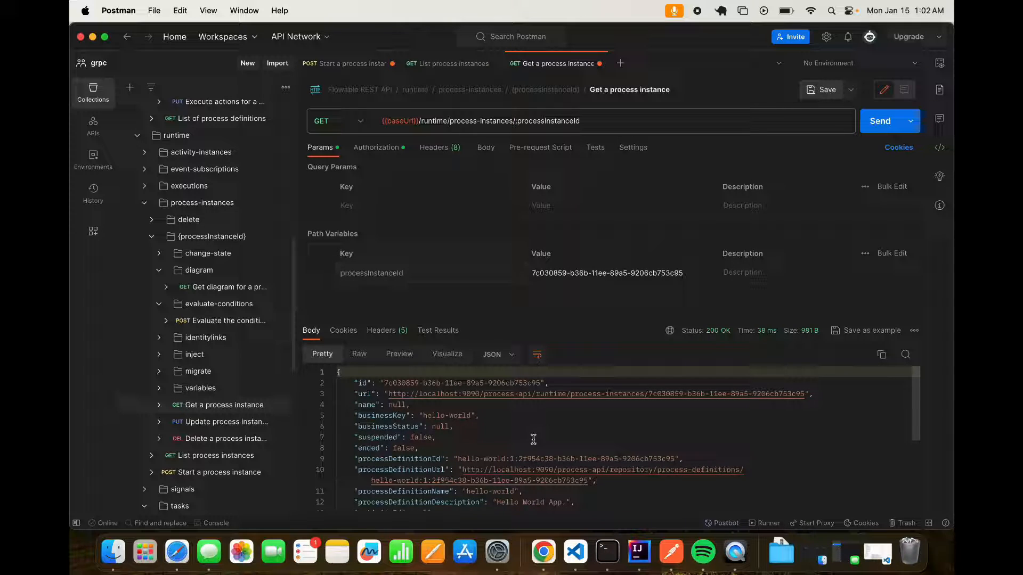